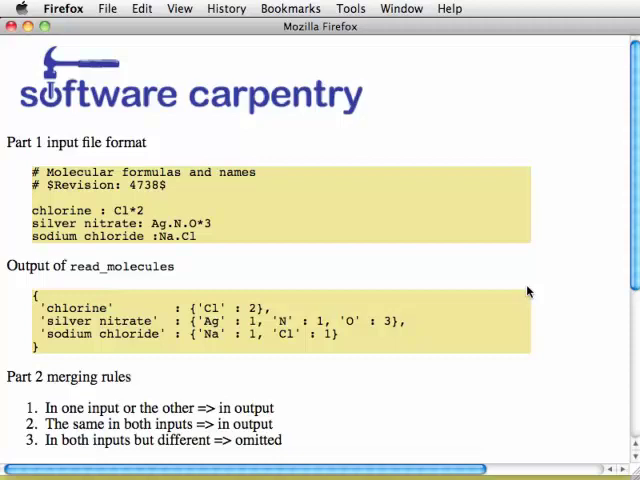
pyautogui.moveTo(262, 212)
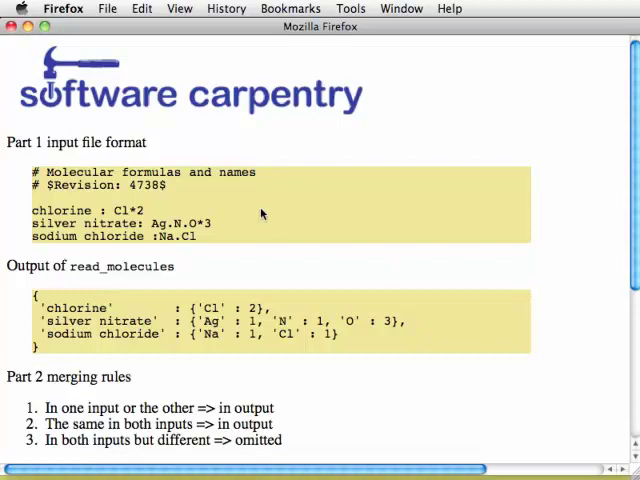
pyautogui.moveTo(208, 238)
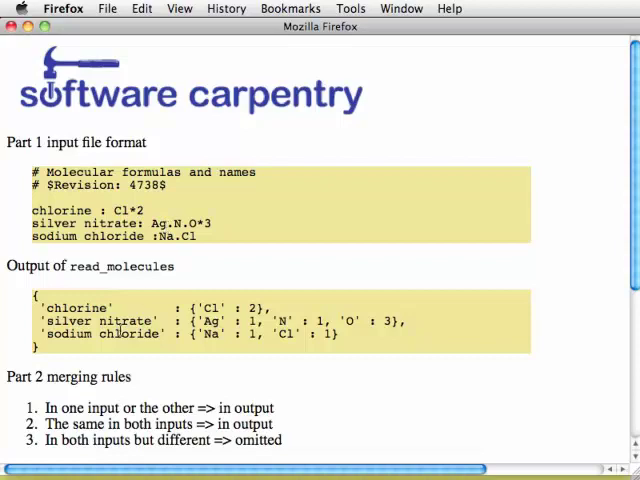
pyautogui.moveTo(356, 340)
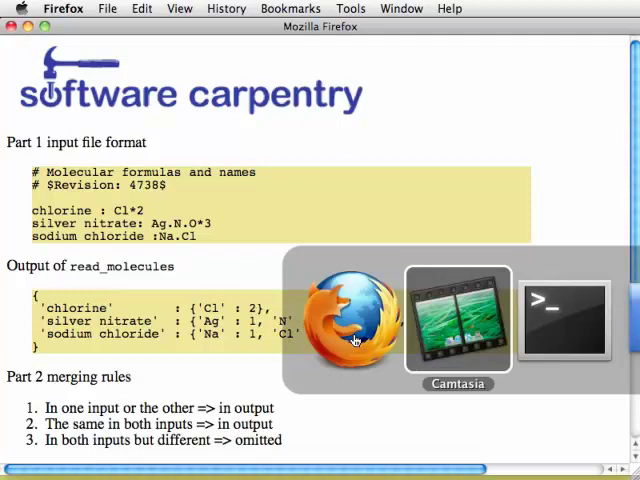
# Bring Terminal forward over the molecules.mol listing and launch emacs nano.py.
pyautogui.click(564, 318)
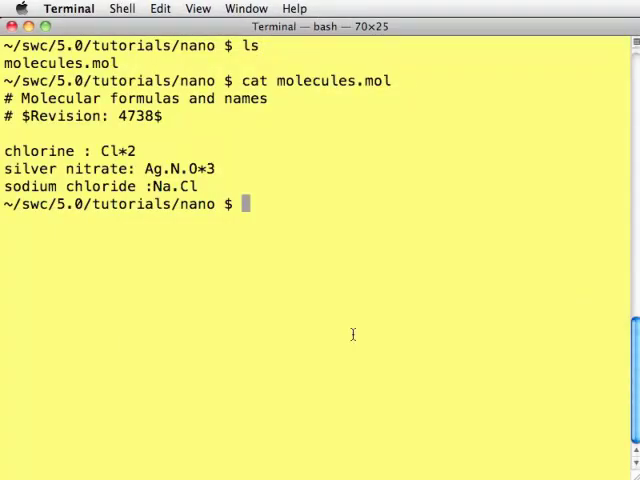
pyautogui.write('emacs nano.py')
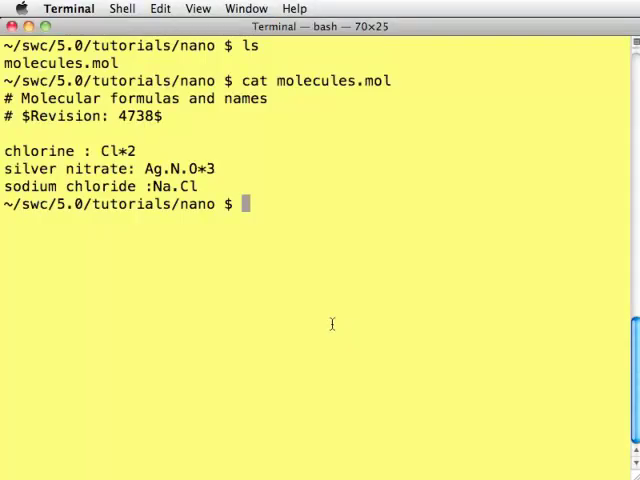
pyautogui.moveTo(332, 324)
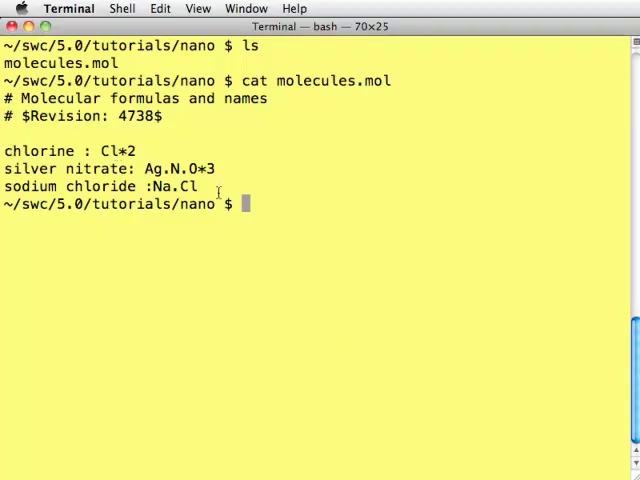
pyautogui.moveTo(224, 196)
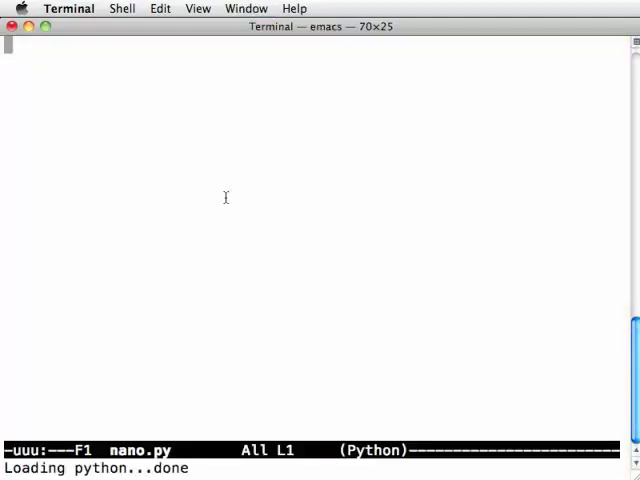
# Define read_molecules(reader) beginning with an empty result dictionary.
pyautogui.write('def read_molecules')
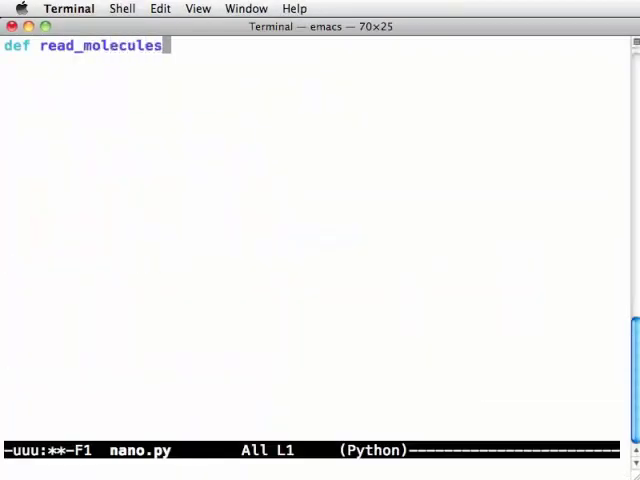
pyautogui.write('(reader):')
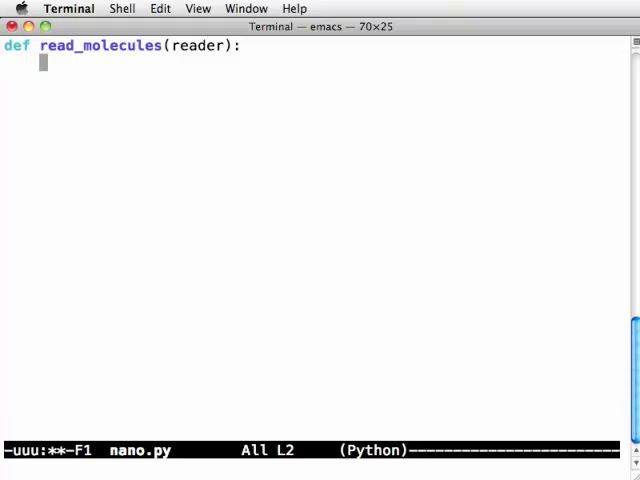
pyautogui.write('result = {}')
pyautogui.write('if')
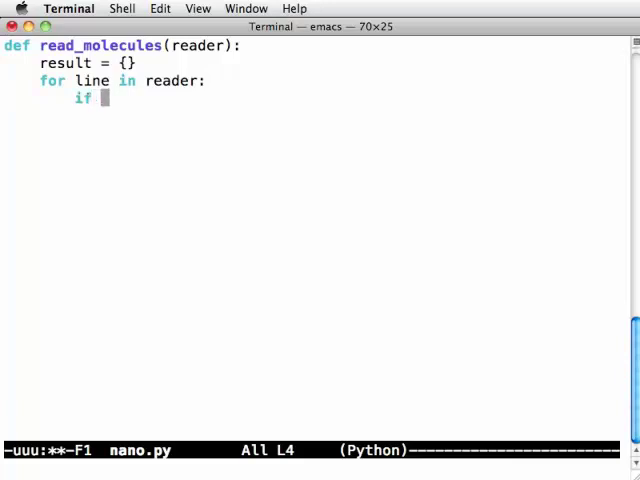
# Loop over the reader's lines with continue checks for zero-length stripped lines and lines starting with '#'.
pyautogui.write('line.strip()')
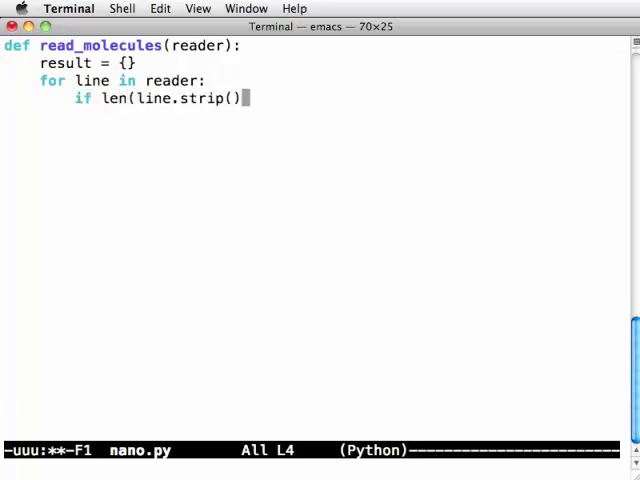
pyautogui.write('==')
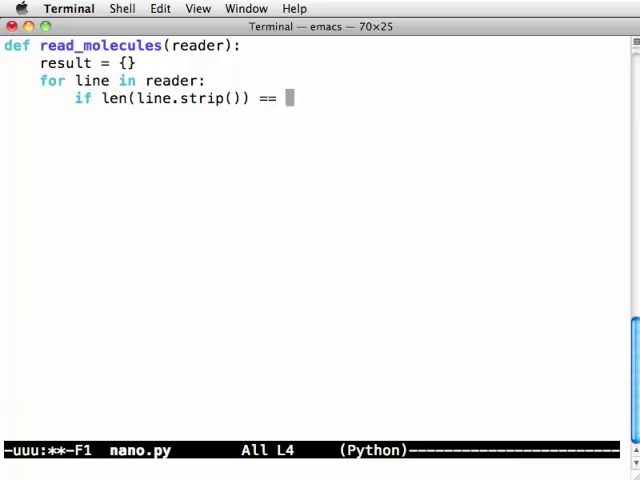
pyautogui.write('0:')
pyautogui.click(310, 116)
pyautogui.write('contin')
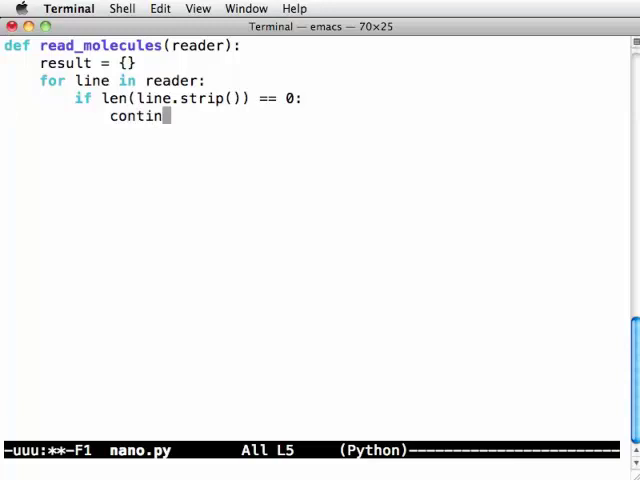
pyautogui.write('ue')
pyautogui.write('if l')
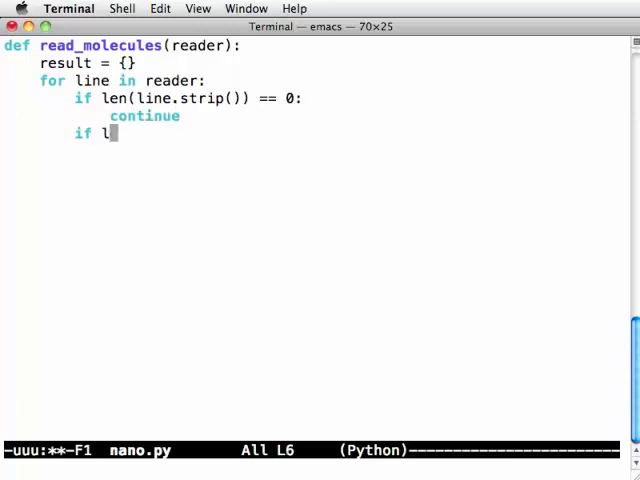
pyautogui.write("ine.startswith('#'):")
pyautogui.write('continu')
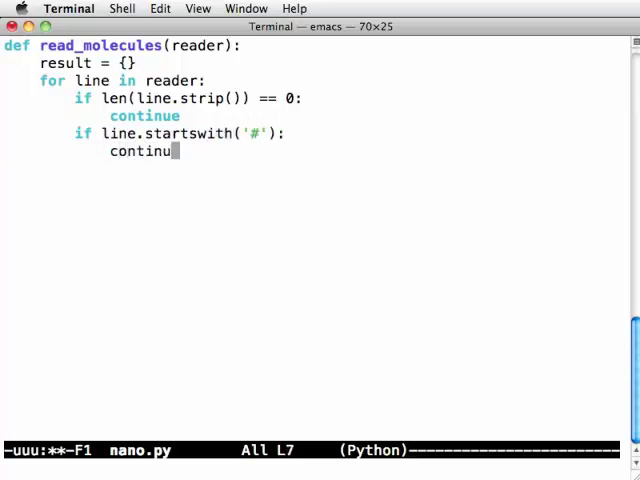
pyautogui.write('e')
pyautogui.write('line = line.strip(')
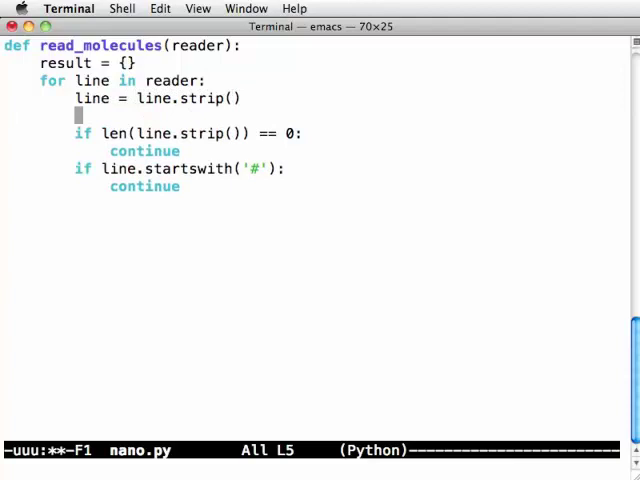
# Merge the skip checks into one condition: if (not line) or line.startswith('#').
pyautogui.write('if (not line)')
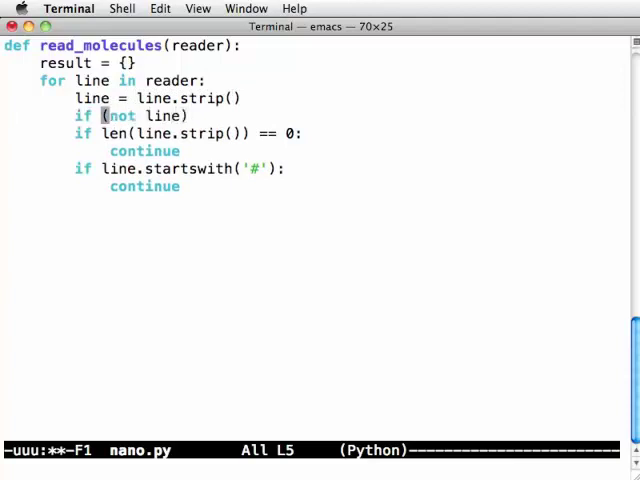
pyautogui.write("or line.startswith('#'):")
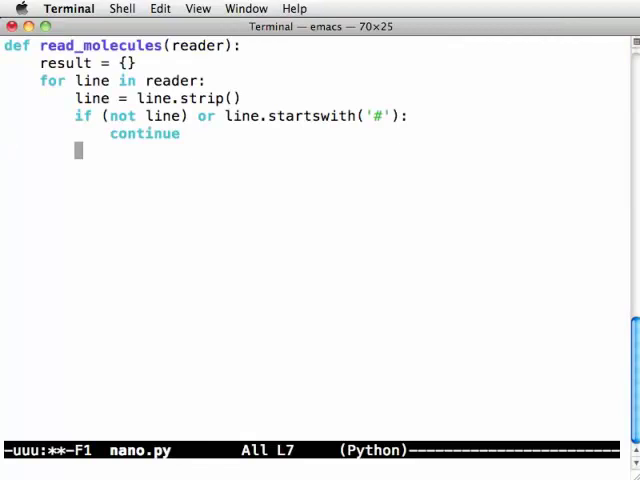
# Unpack name, formula from parse_molecule(line) inside the loop.
pyautogui.write('name,')
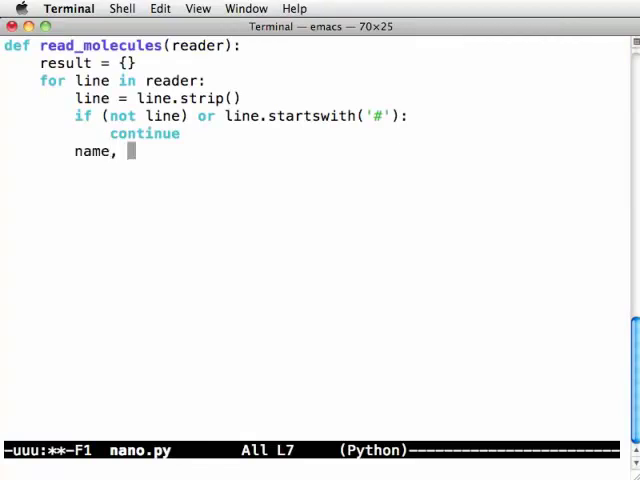
pyautogui.write('formula =')
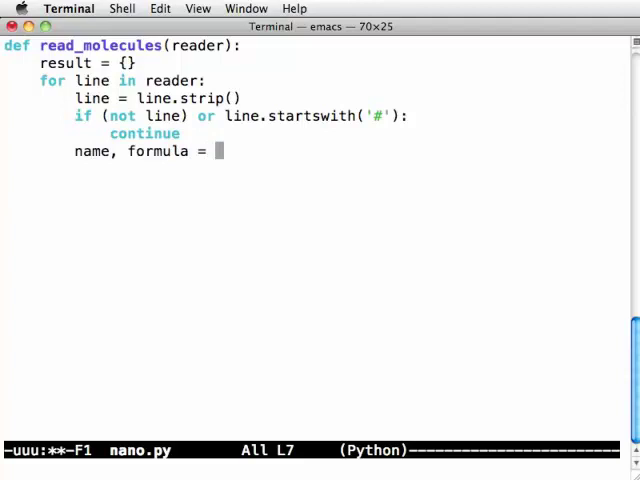
pyautogui.write('parse_molecule(li')
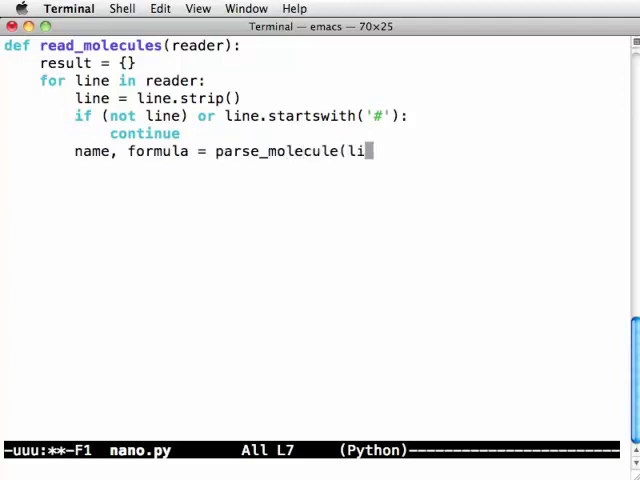
pyautogui.press('Return')
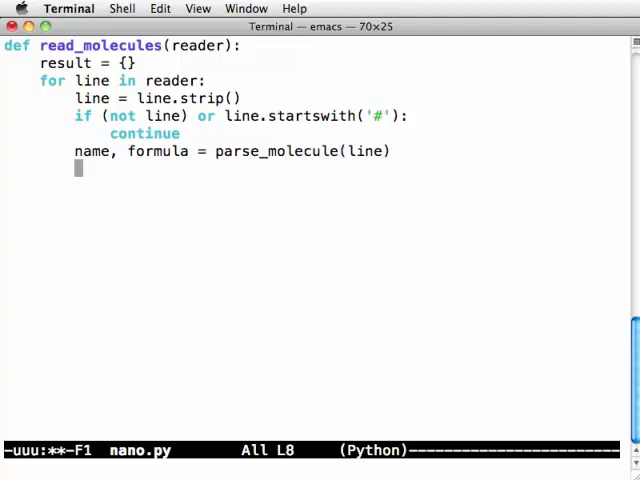
# Assert name not in result with the message 'Already seen %s!' formatted with name.
pyautogui.write('assert')
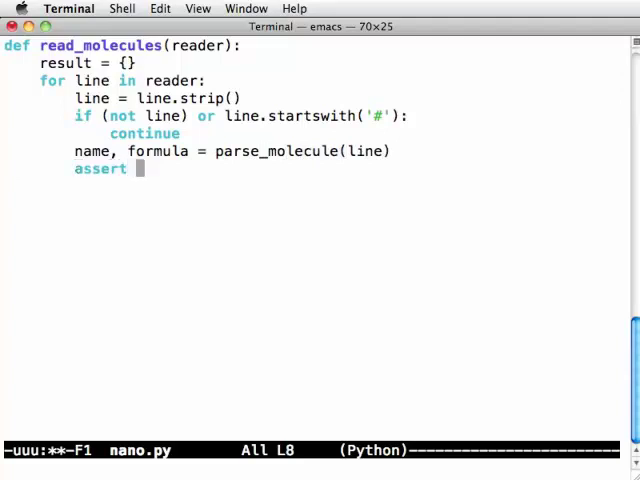
pyautogui.write('name not in result')
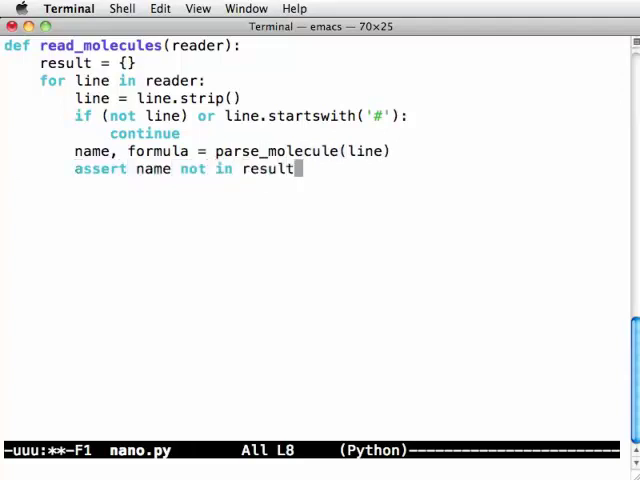
pyautogui.write(", 'Already seen th")
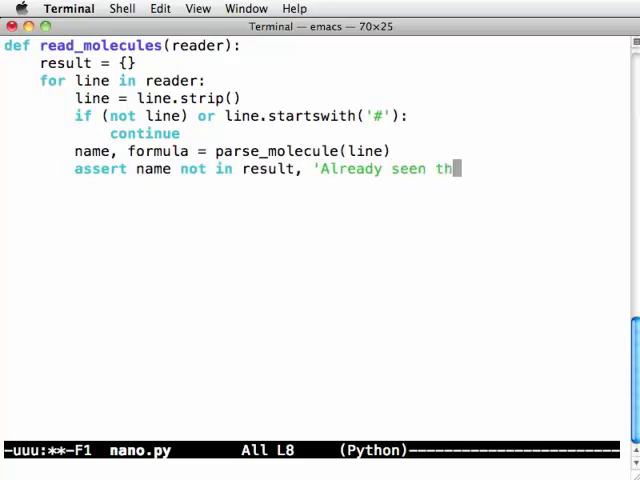
pyautogui.write("is one!'")
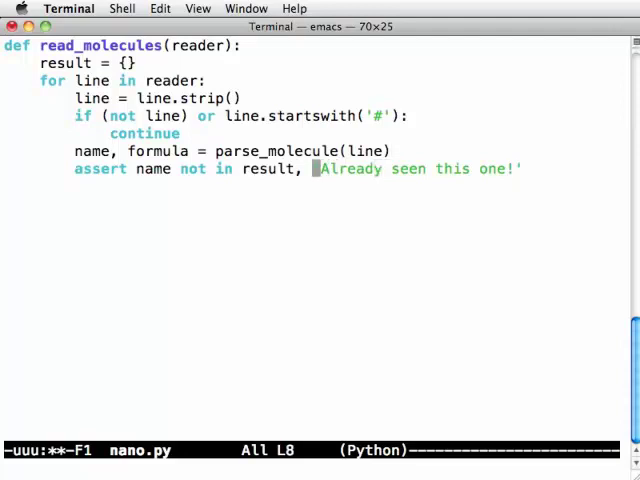
pyautogui.write('\\')
pyautogui.press('Return')
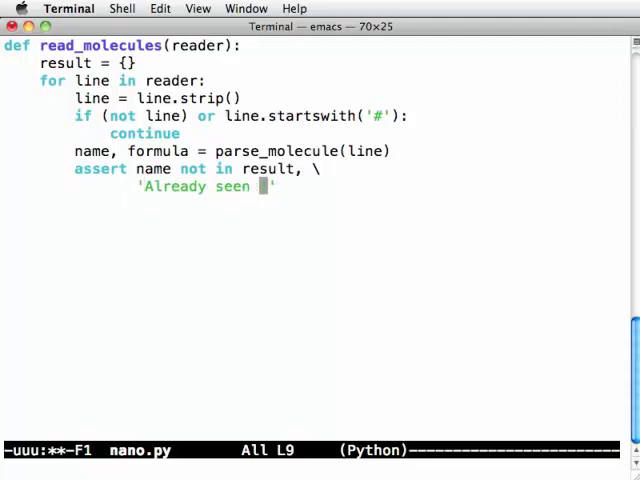
pyautogui.write('%s!')
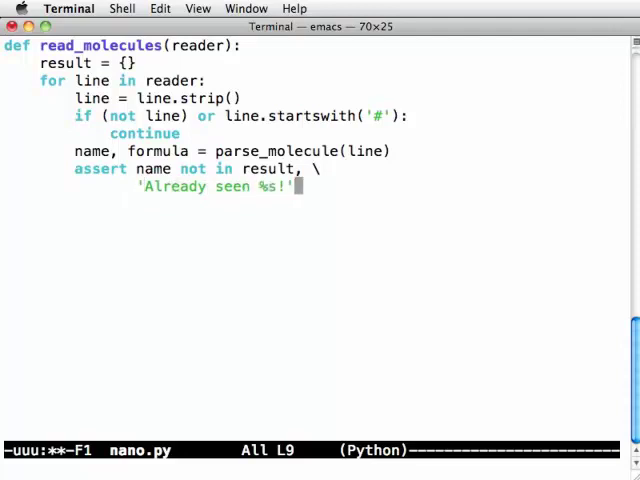
pyautogui.write('name')
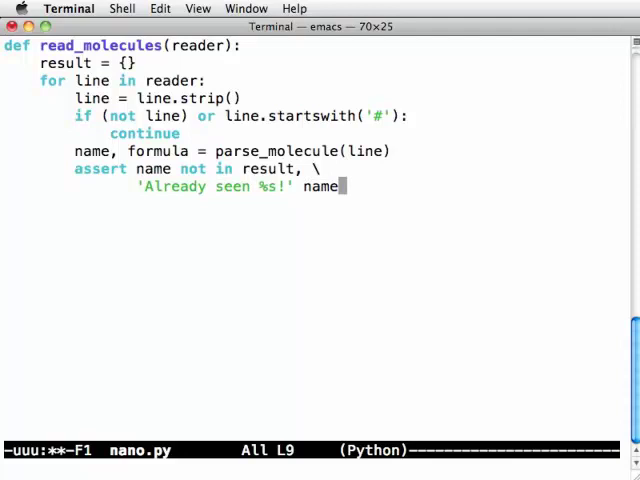
pyautogui.press('Return')
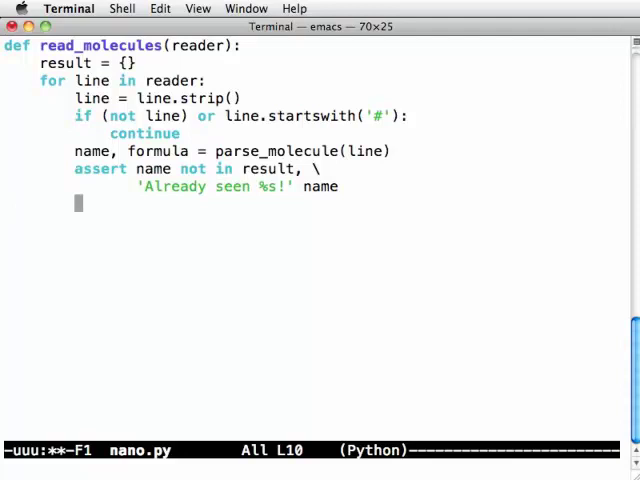
# Store result[name] = formula and move back toward the function header.
pyautogui.write('resul')
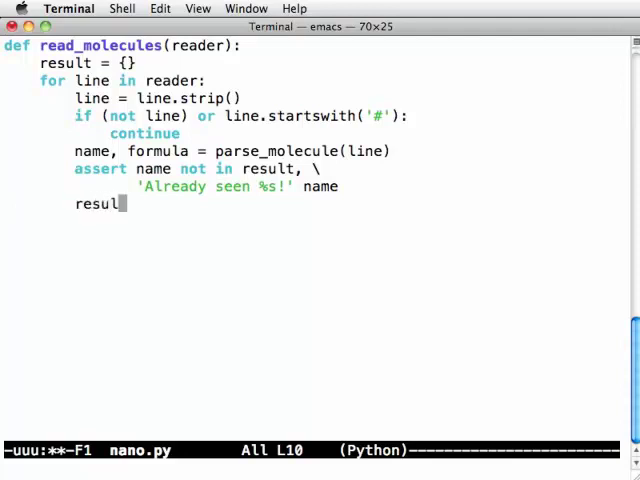
pyautogui.write('t[name] = formula')
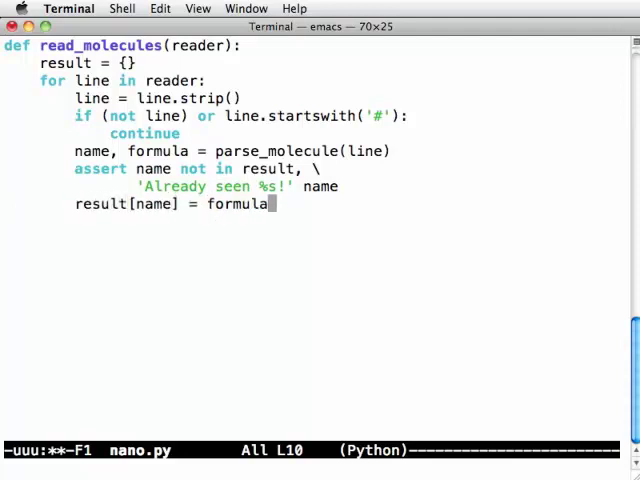
pyautogui.press('Return')
pyautogui.write("'''")
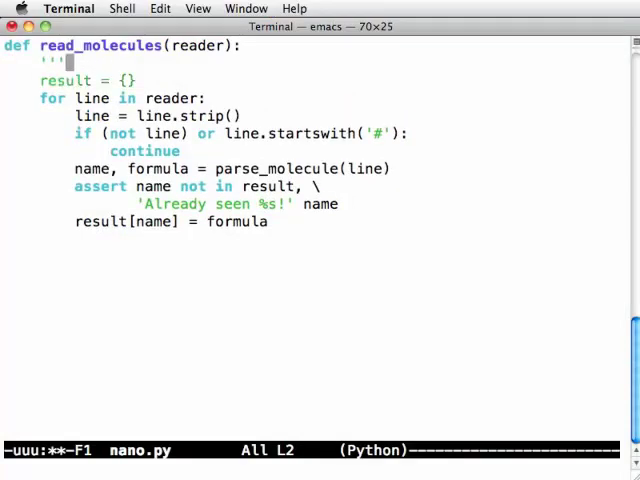
# Write the docstring 'Read molecules from a molecule file, returning {name : formula}' and a # separator.
pyautogui.write('Read')
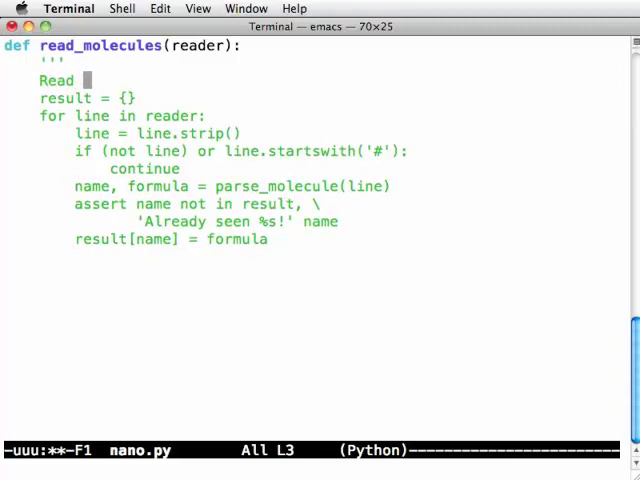
pyautogui.write('molecules from')
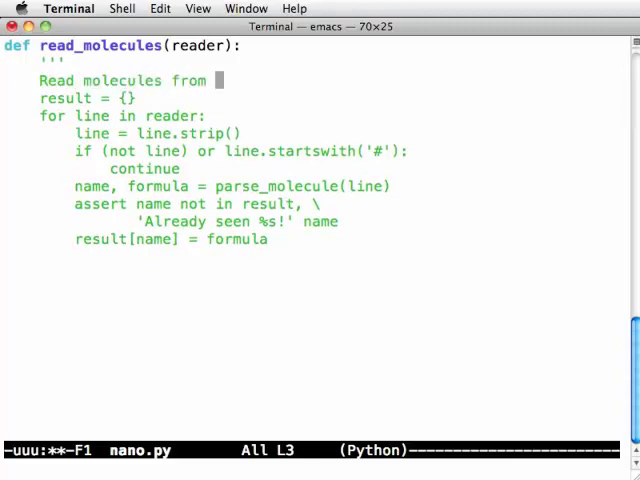
pyautogui.write('a molecule file, returning a dictionary')
pyautogui.write('of')
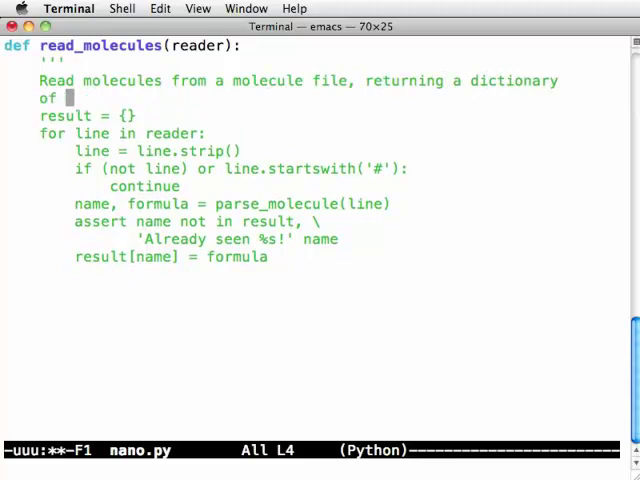
pyautogui.write('{name : formula} pairs.')
pyautogui.write("'''")
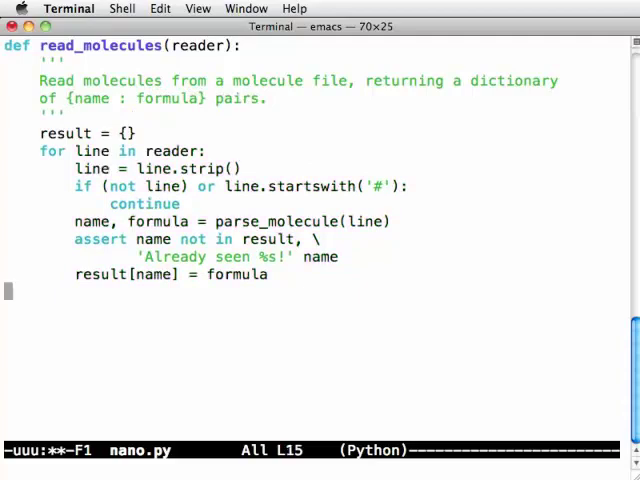
pyautogui.write('#')
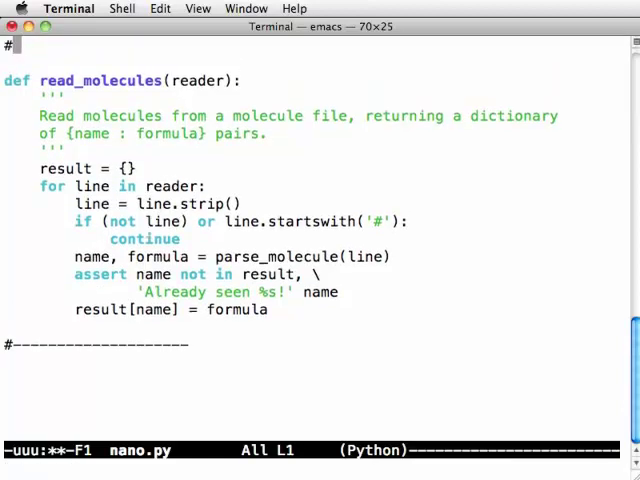
# Add import sys at the top and print read_molecules(sys.stdin) at the bottom.
pyautogui.write('import sys')
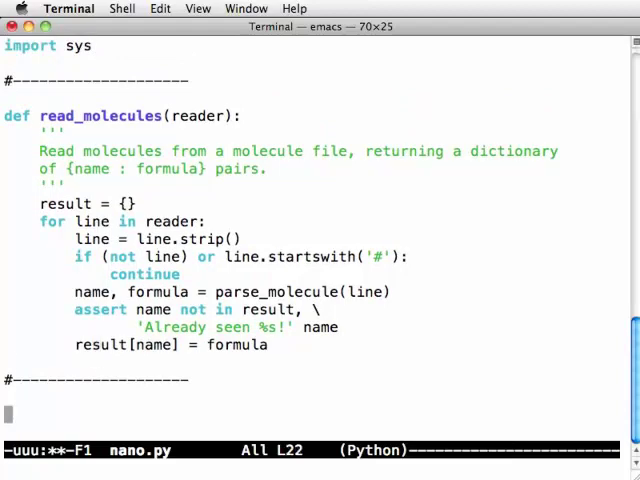
pyautogui.write('print read_molec')
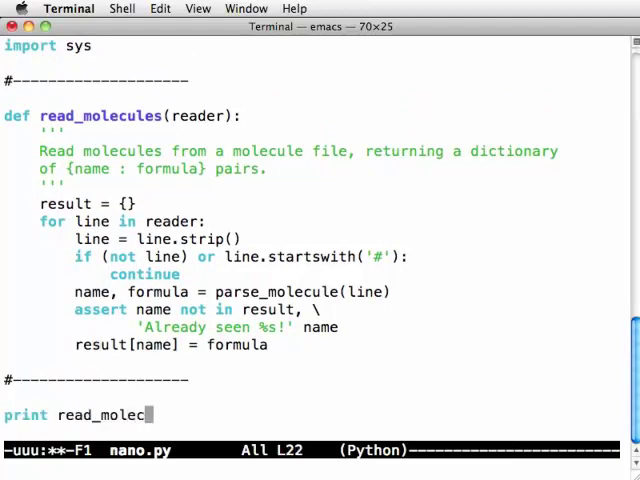
pyautogui.write('ules(sys.stdin)')
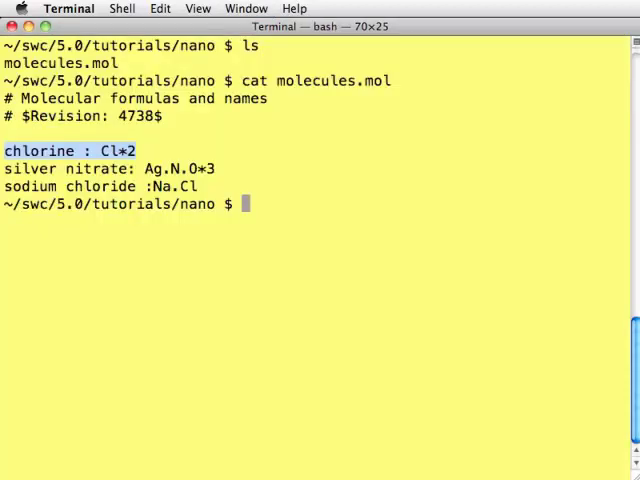
# Run python nano.py < molecules.mol, hit the errors, and reopen nano.py in Emacs to fix them.
pyautogui.write('python nano.p')
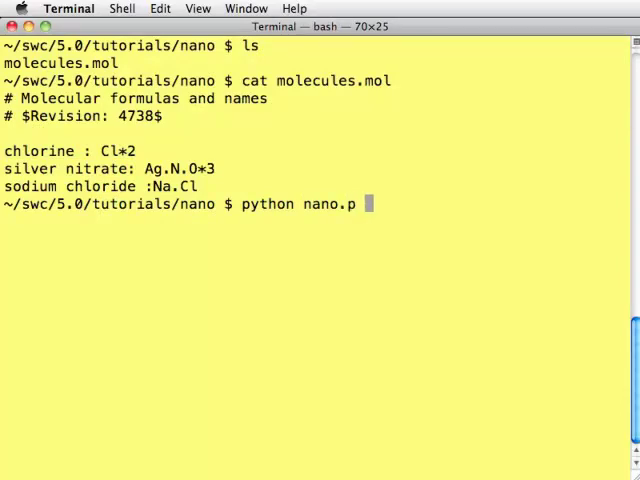
pyautogui.write('y < molecules.mol')
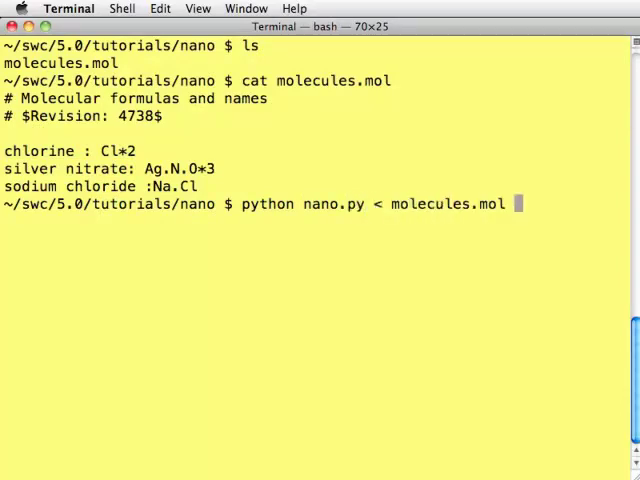
pyautogui.press('Return')
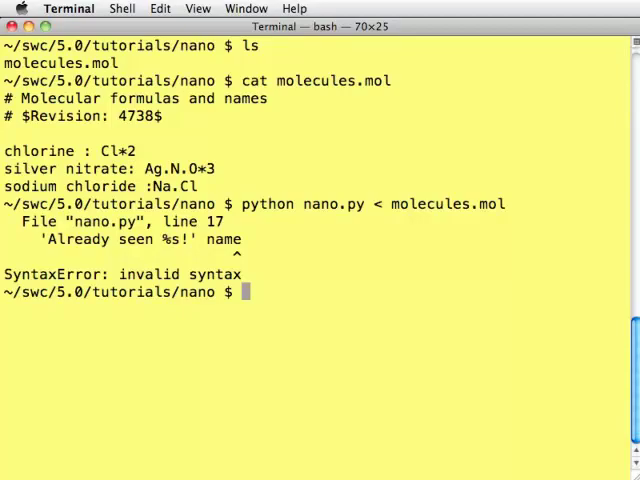
pyautogui.write('emacs nano.py')
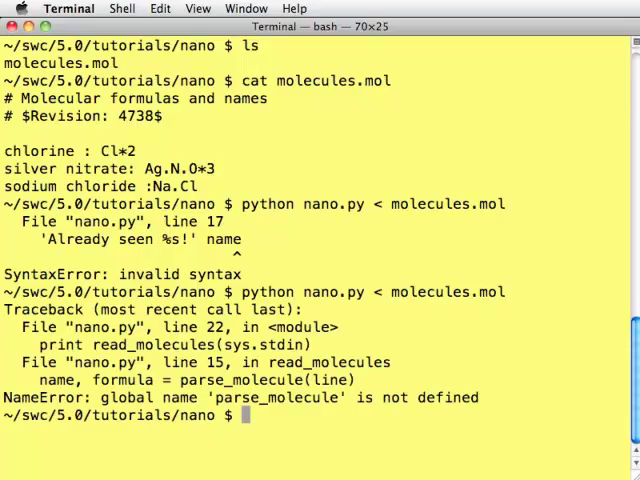
pyautogui.write('emacs nano.py')
pyautogui.write('def p')
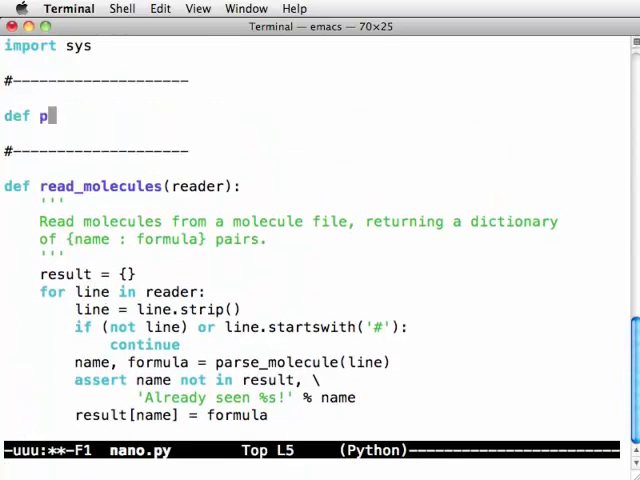
# Define parse_molecule(text) with a docstring 'Get a single molecule description from a text s...' and a FIXME: describe format note.
pyautogui.write('arse_molecule(')
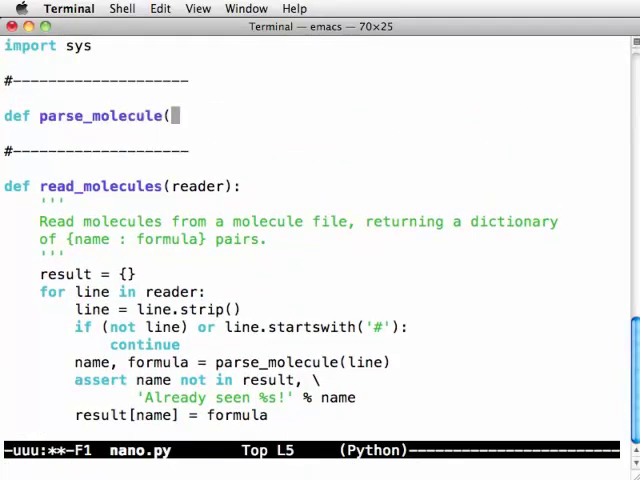
pyautogui.write('text):')
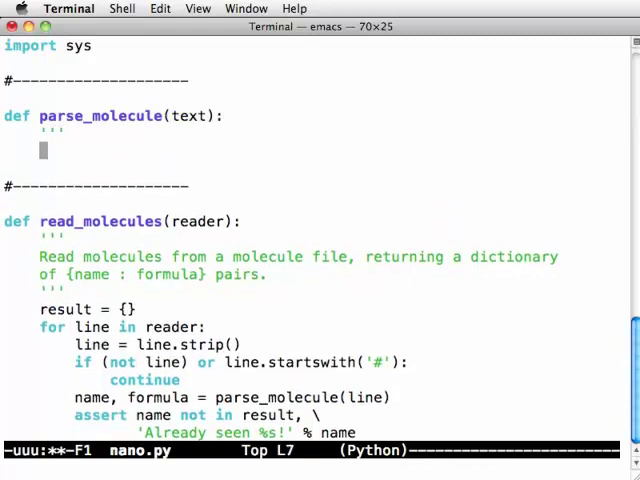
pyautogui.write('Get a single molecule')
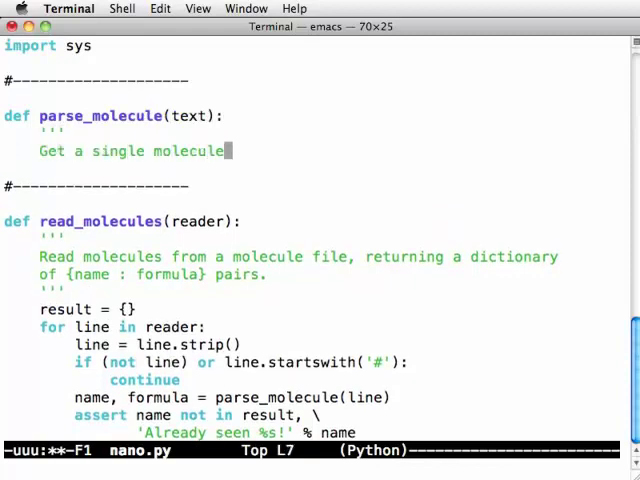
pyautogui.write('description from a text string.')
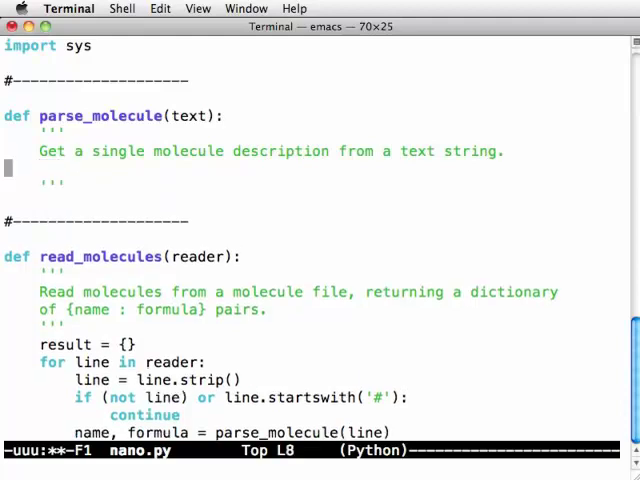
pyautogui.write('FIXME:')
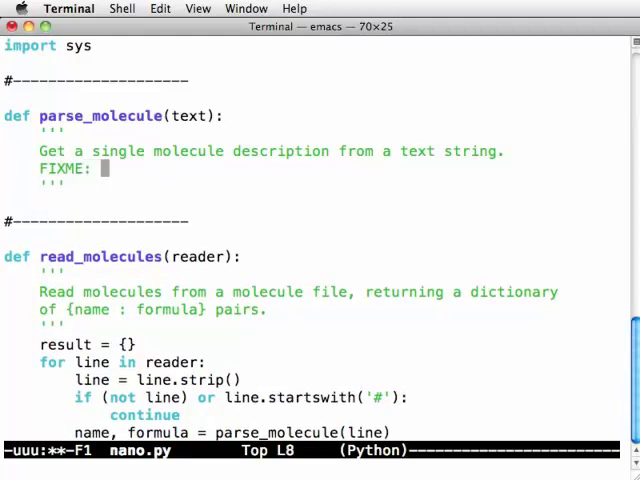
pyautogui.write('describe format.')
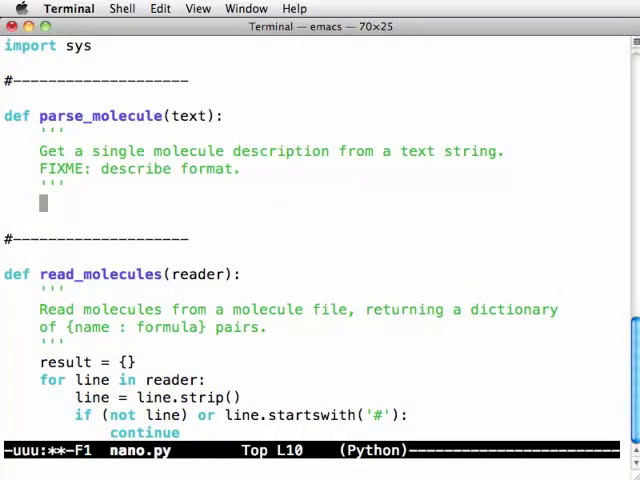
# Split text at ':' into name, formula and strip whitespace from the formula.
pyautogui.write('name, form')
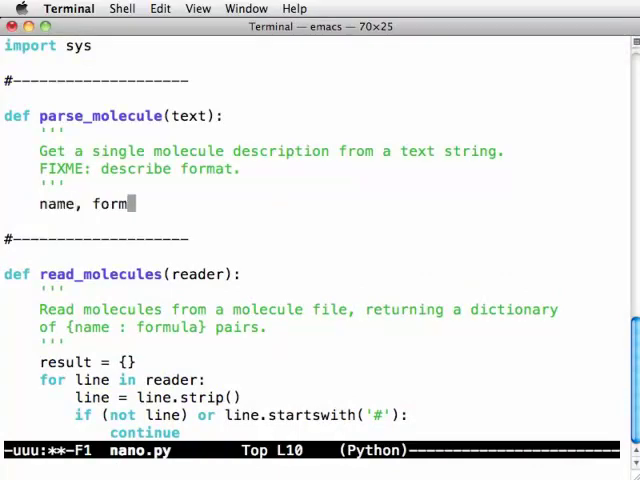
pyautogui.write('la')
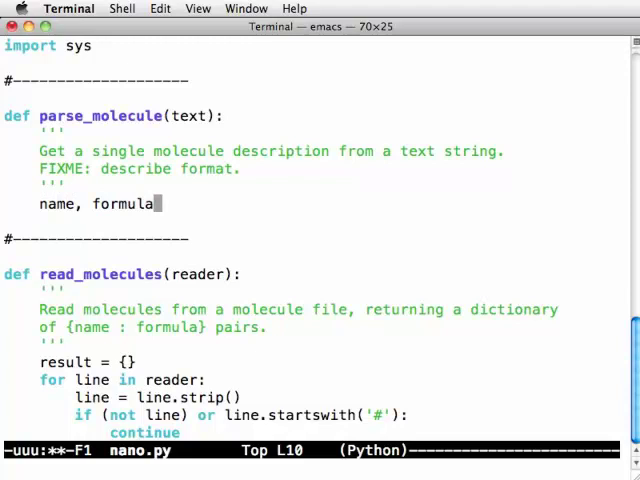
pyautogui.write('=')
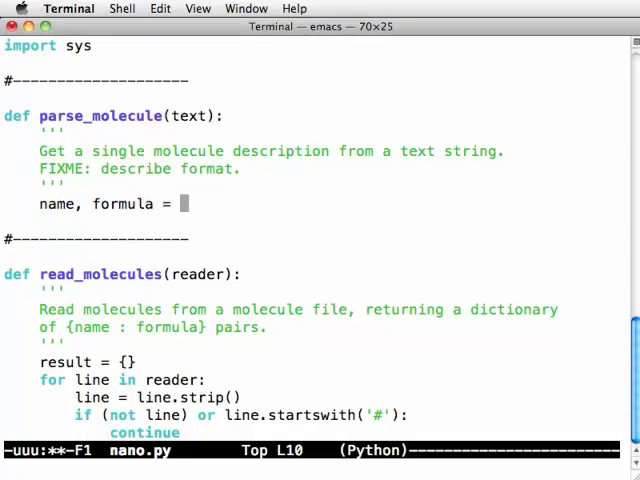
pyautogui.write("text.split(':'")
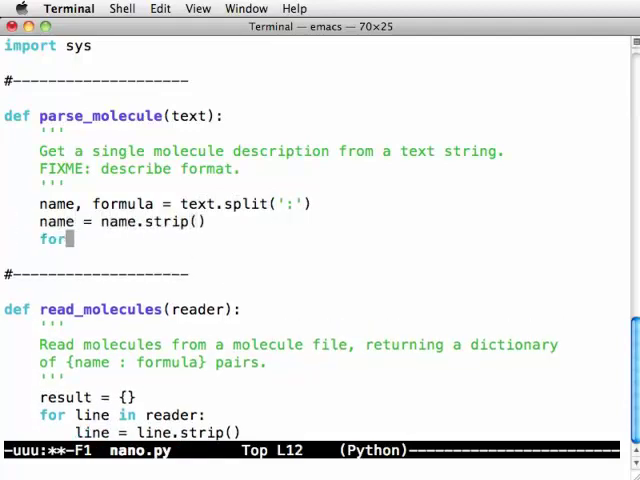
pyautogui.write('formula = formula.strip()')
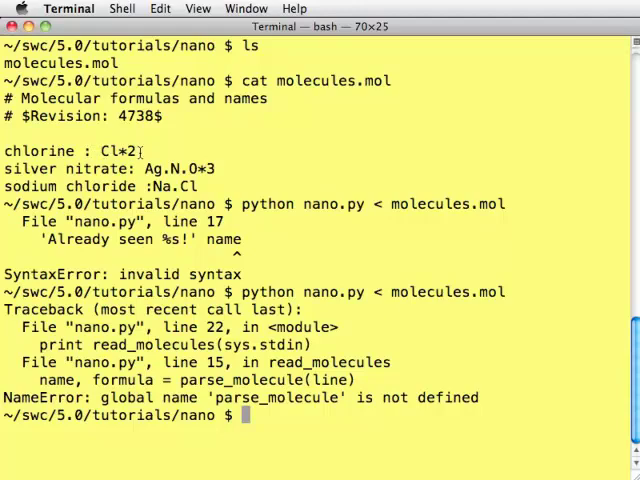
# Add pairs = formula.split('.') below the strip line in parse_molecule.
pyautogui.write('emacs nano.py')
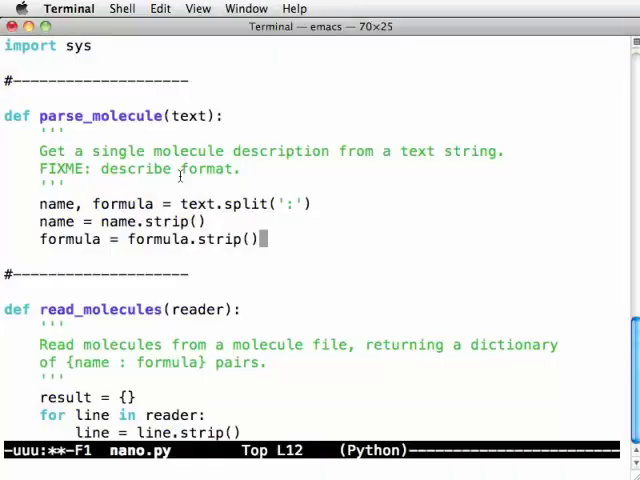
pyautogui.press('Return')
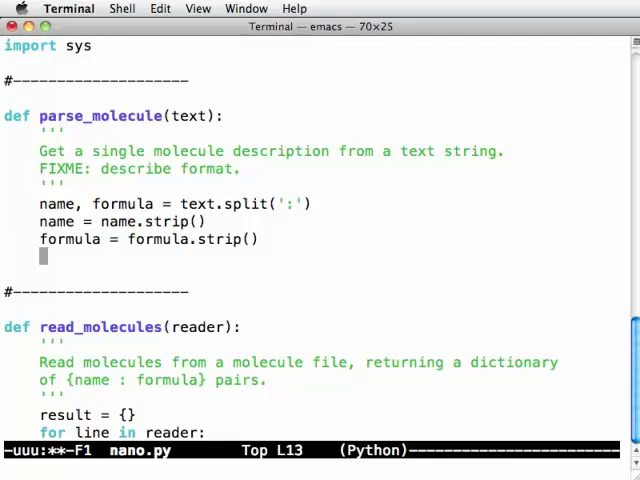
pyautogui.write('pairs = f')
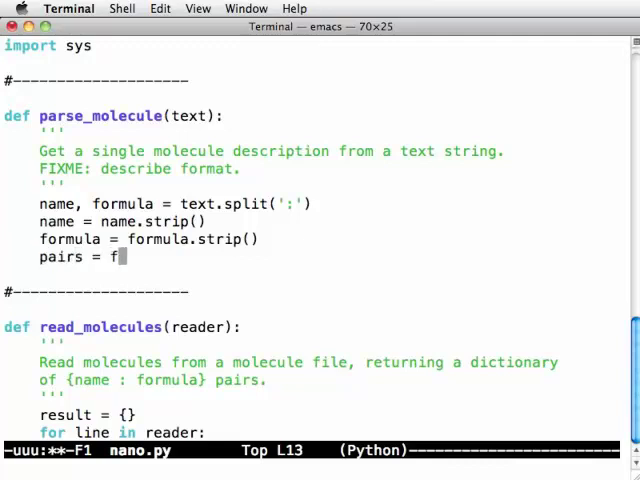
pyautogui.write('ormula.spli')
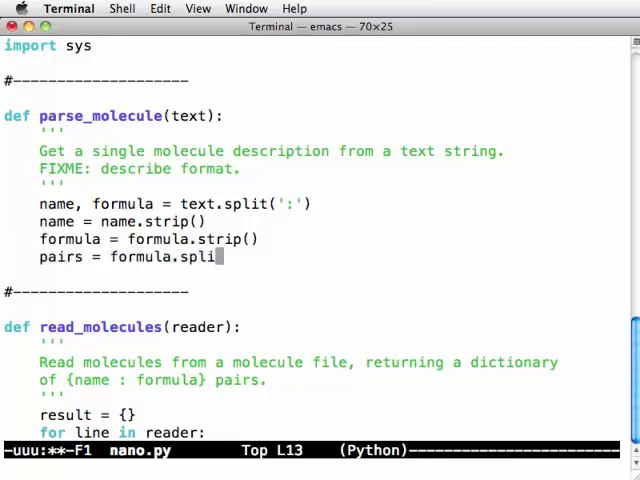
pyautogui.write("('.'")
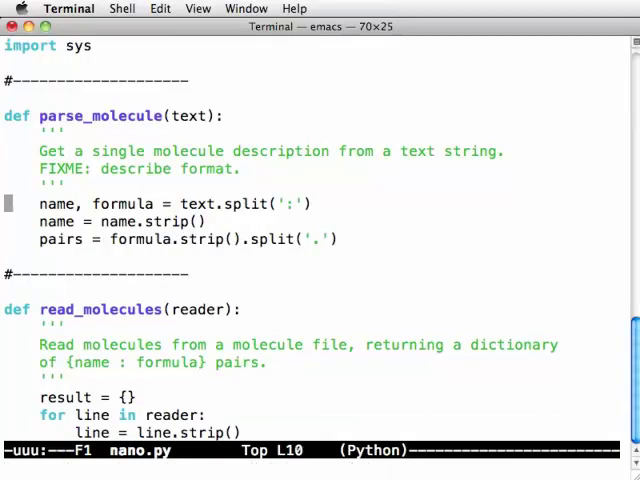
pyautogui.click(340, 240)
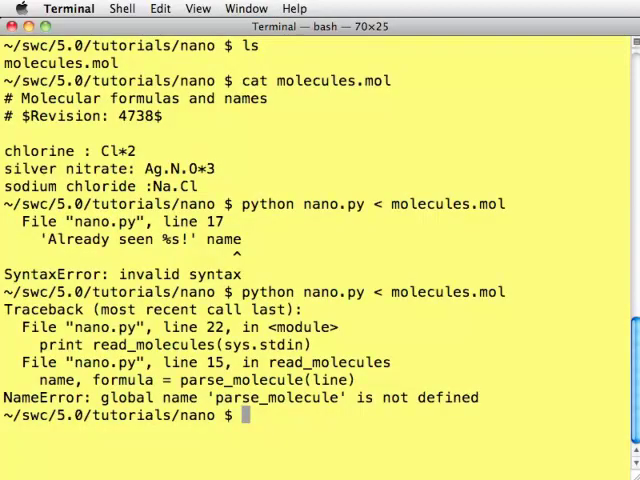
# Add formula = parse_formula(pairs) and return name, formula at the end of parse_molecule.
pyautogui.write('emacs nano.py')
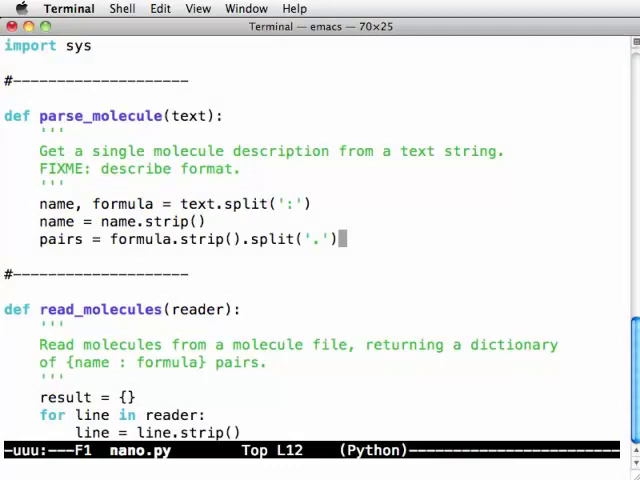
pyautogui.press('Return')
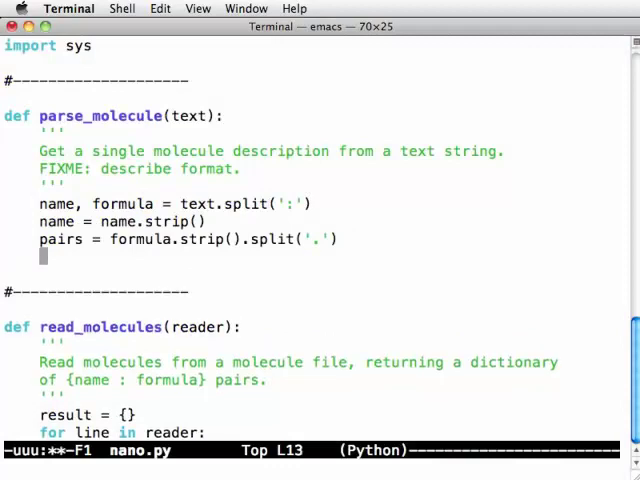
pyautogui.write('formula =')
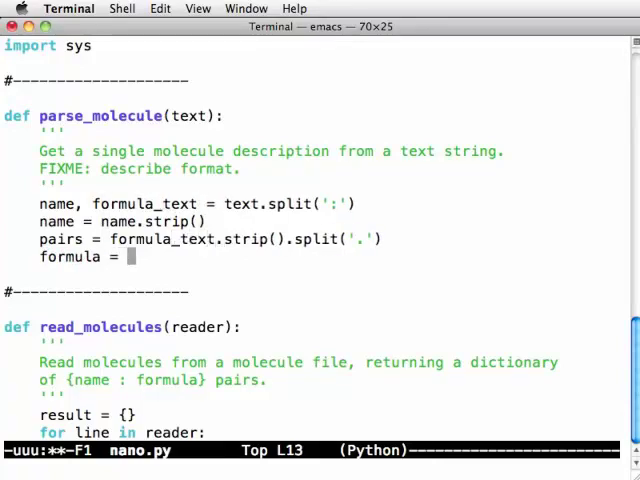
pyautogui.write('parse_form')
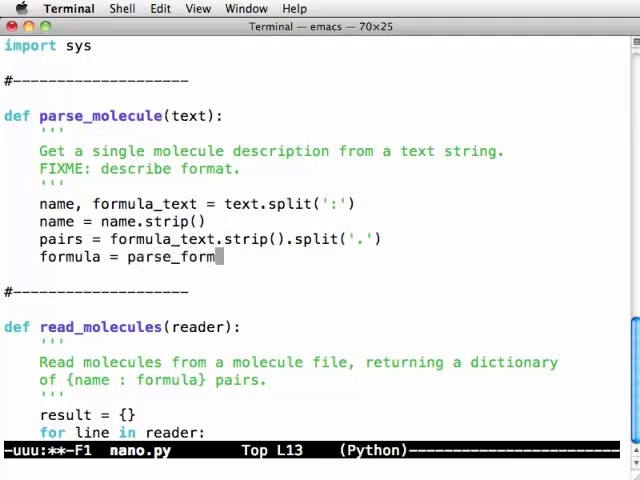
pyautogui.write('(pairs)')
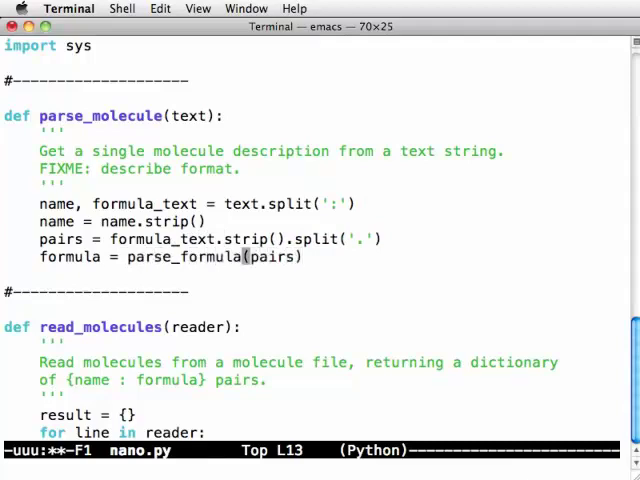
pyautogui.write('return name, formula')
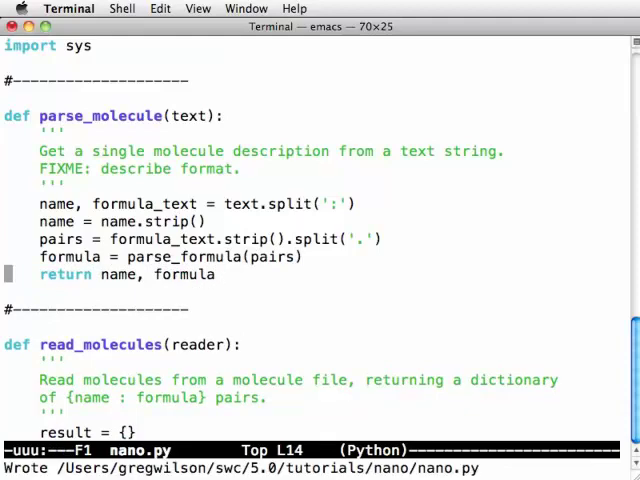
pyautogui.press('Up')
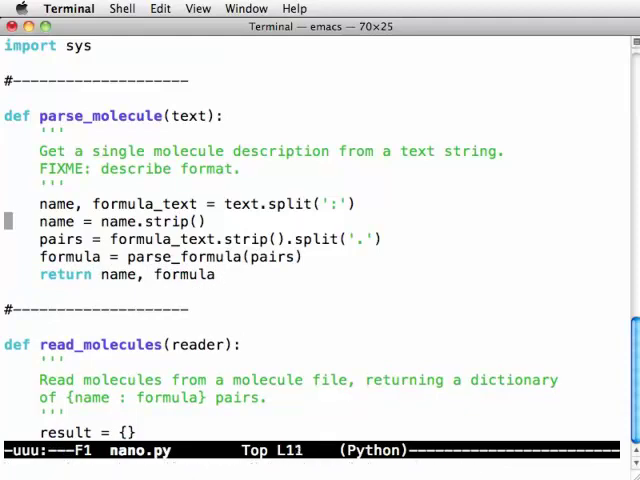
pyautogui.press('Down')
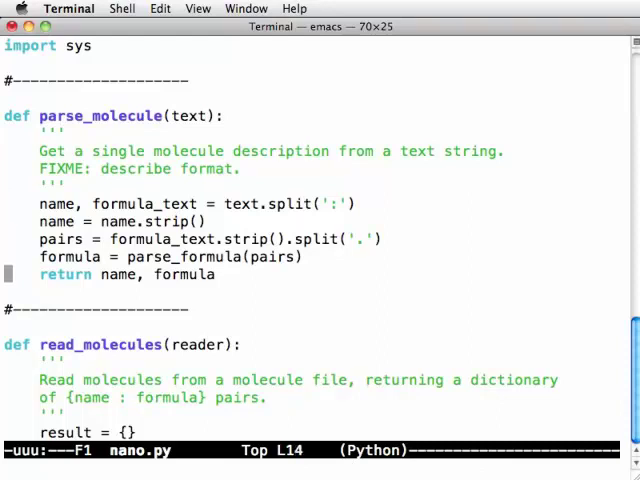
pyautogui.press('Up')
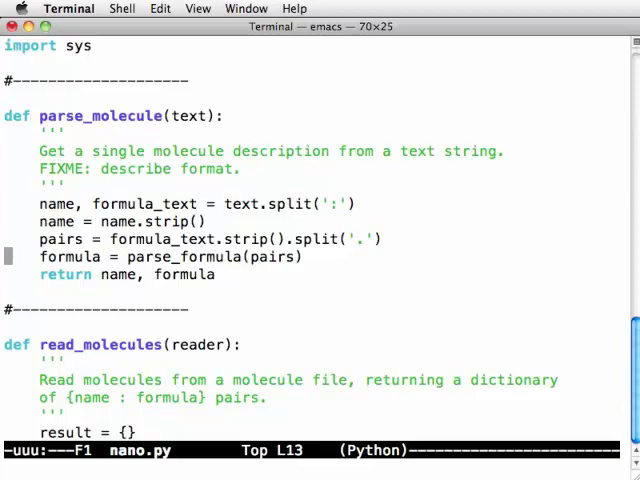
# Replace the parse_formula call with a for p in pairs loop calling parse_pair(p) and setting formula[atom].
pyautogui.press('Return')
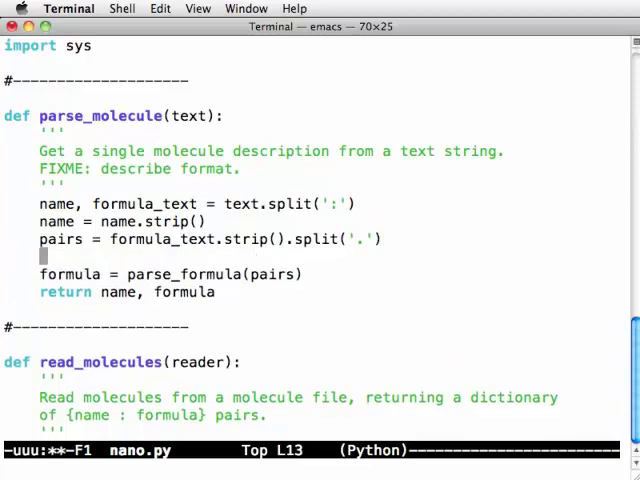
pyautogui.write('for p in pairs:')
pyautogui.write('atom, count =')
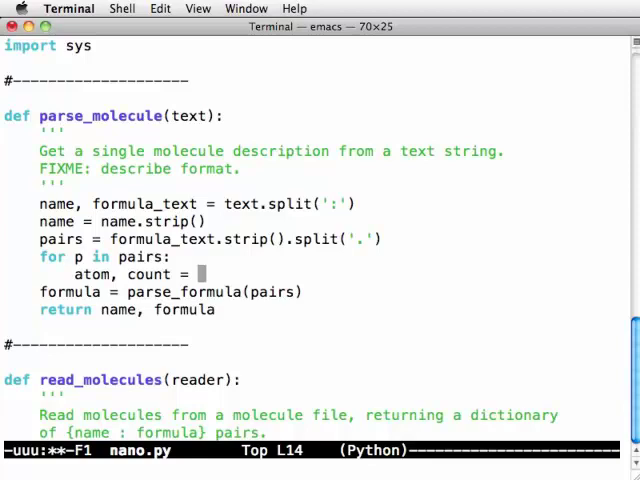
pyautogui.write('parse_pair(p)')
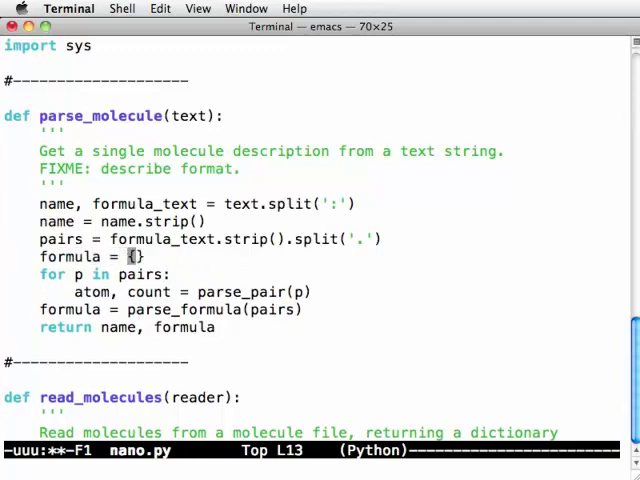
pyautogui.write('fo')
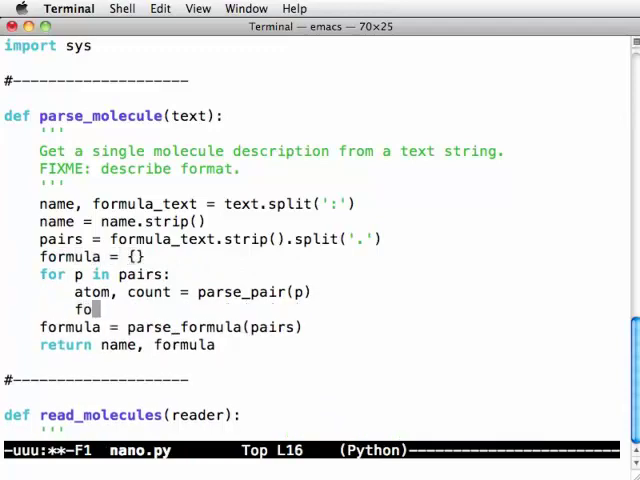
pyautogui.write('rmula[atom] = count')
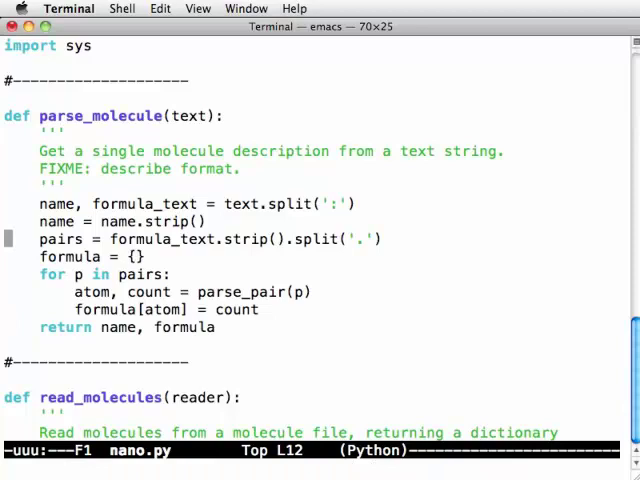
pyautogui.press('Up')
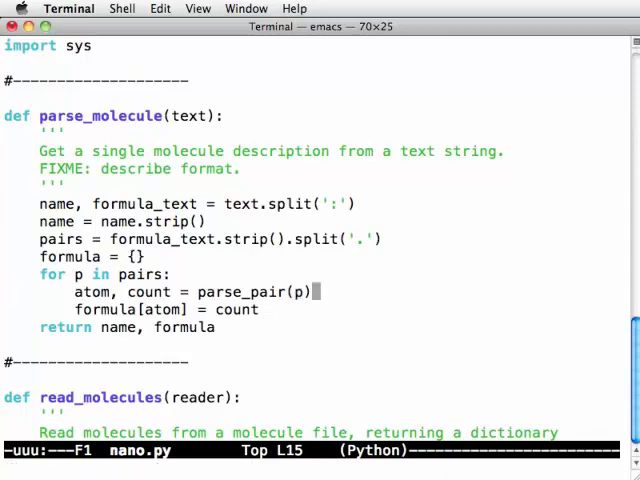
# Add an assertion in parse_molecule's loop: 'Already seen atom %s in text %s' when an atom repeats.
pyautogui.write('assert a')
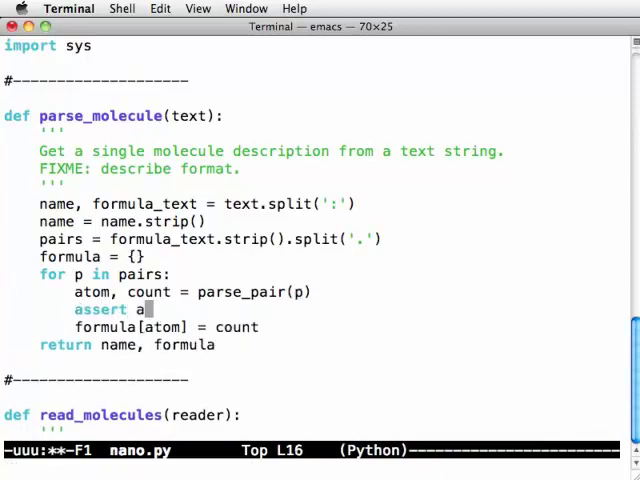
pyautogui.write('tom not in formula,')
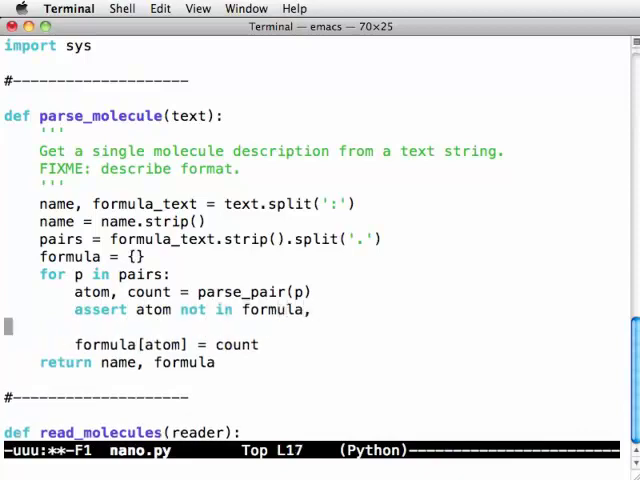
pyautogui.press('Up')
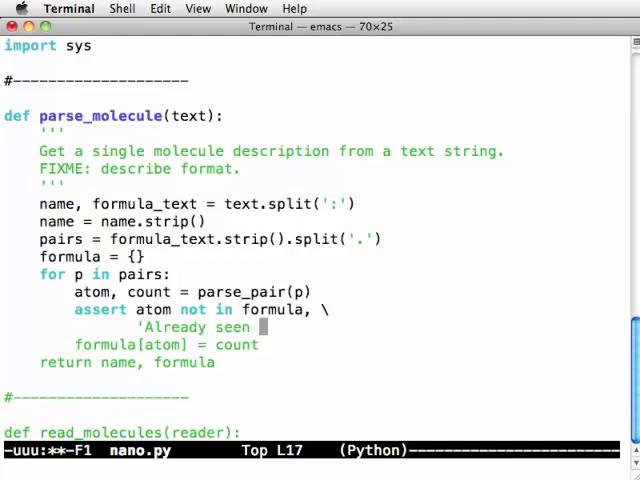
pyautogui.write('atom %s inte')
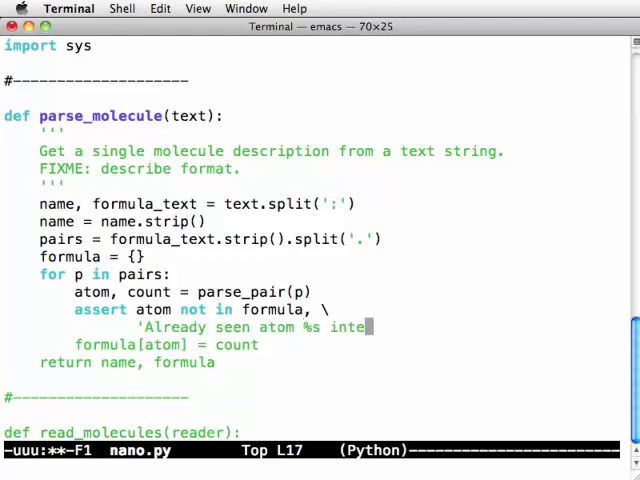
pyautogui.write('in text %')
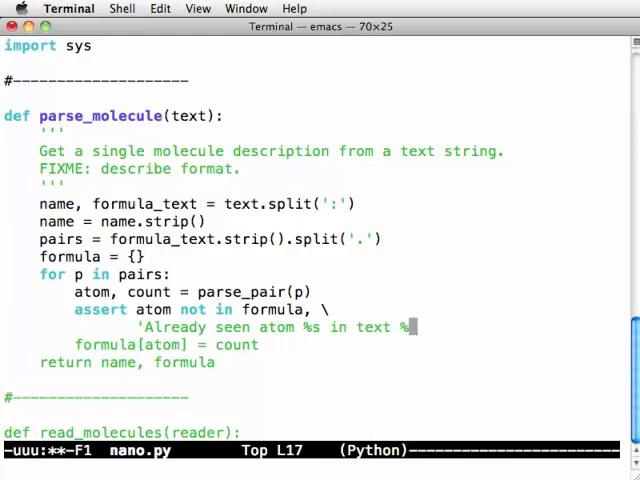
pyautogui.write("s' % (atom, text")
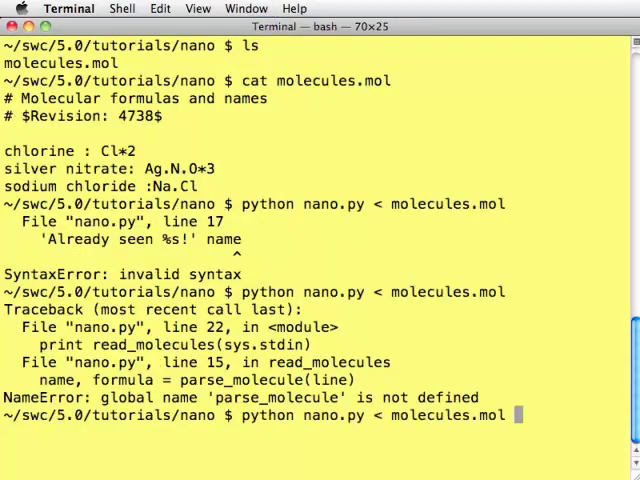
# Run the script on molecules.mol, hit the parse_pair NameError, and reopen nano.py in Emacs.
pyautogui.press('Return')
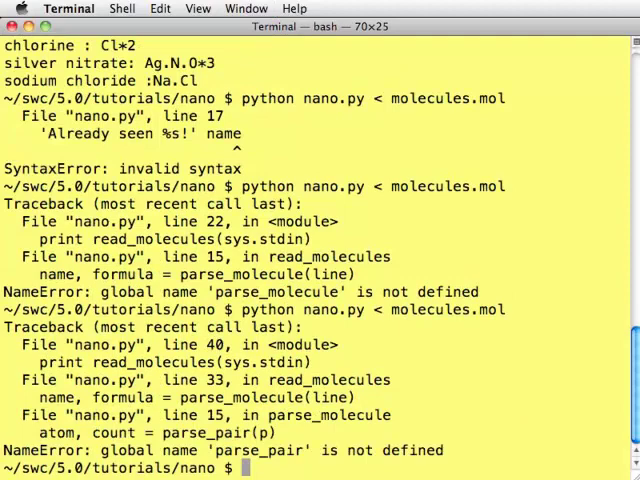
pyautogui.write('emacs nano.py')
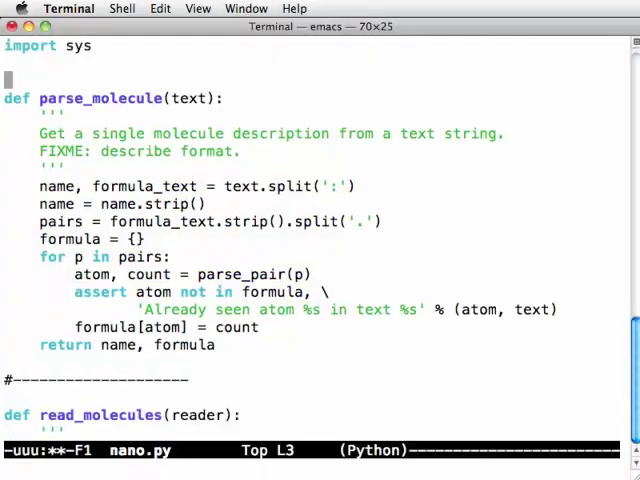
# Define parse_pair(pair) with a docstring: parse an atom-count pair, count 1 if missing.
pyautogui.write('def p')
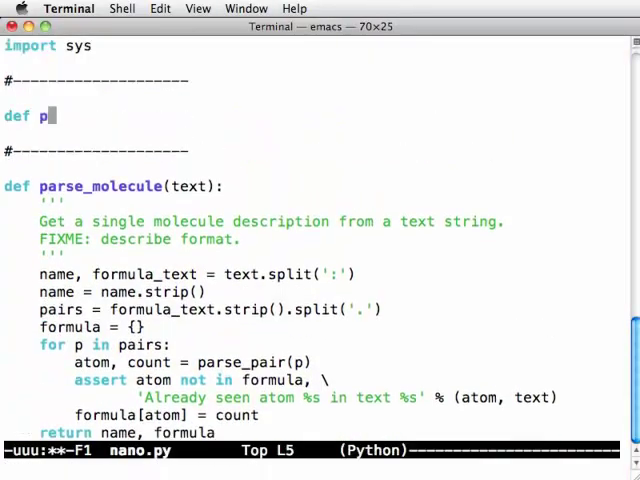
pyautogui.write('arse_pair(')
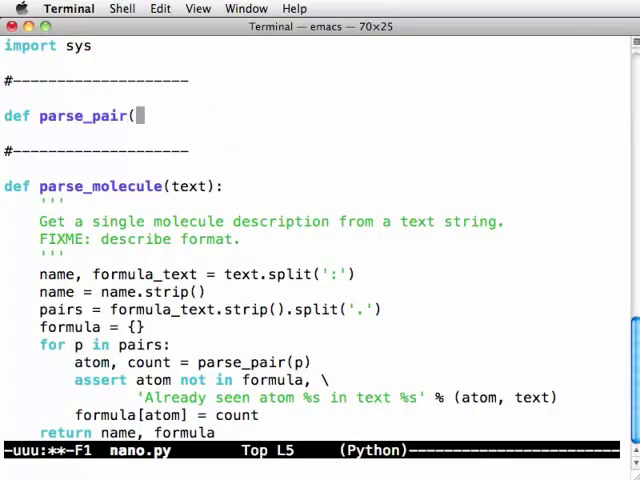
pyautogui.write('pair):')
pyautogui.write("'''")
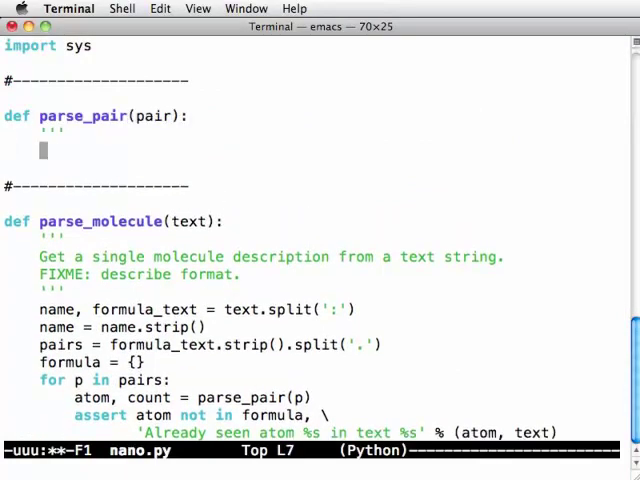
pyautogui.write('Parse a')
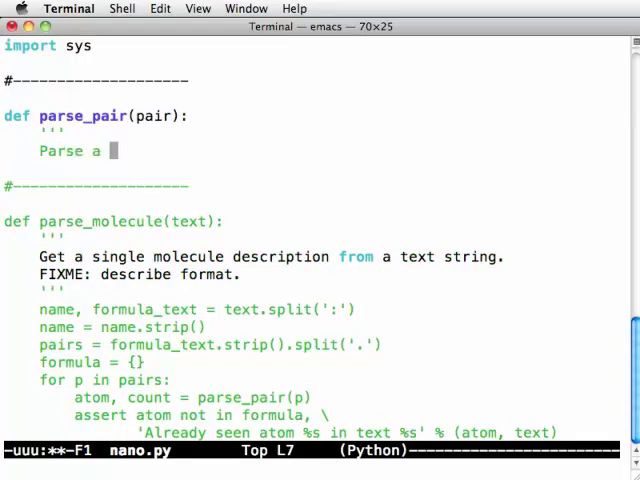
pyautogui.write('n a')
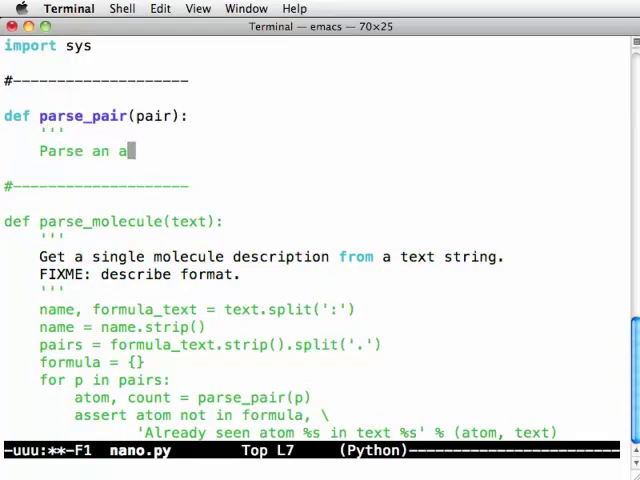
pyautogui.write('tom-count pair.')
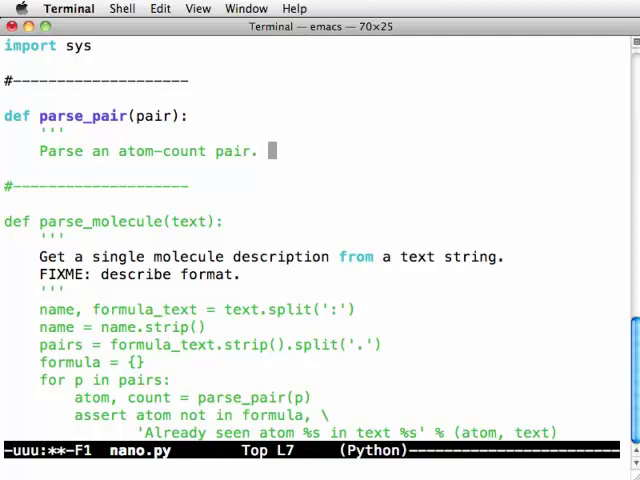
pyautogui.write('If the count is missing, assume')
pyautogui.write('that the count value is 1.')
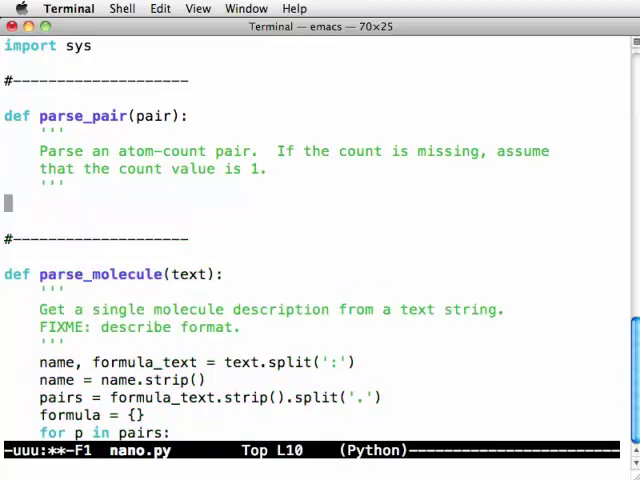
# Start a fields = pair.split('*') line, then discard it.
pyautogui.write('fields =')
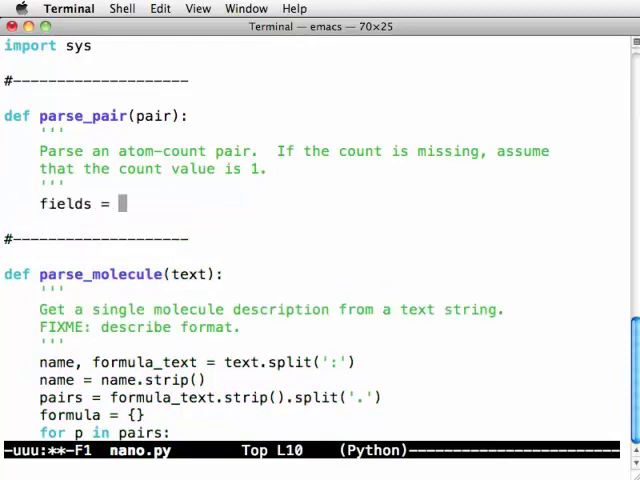
pyautogui.write("pair.split('*'")
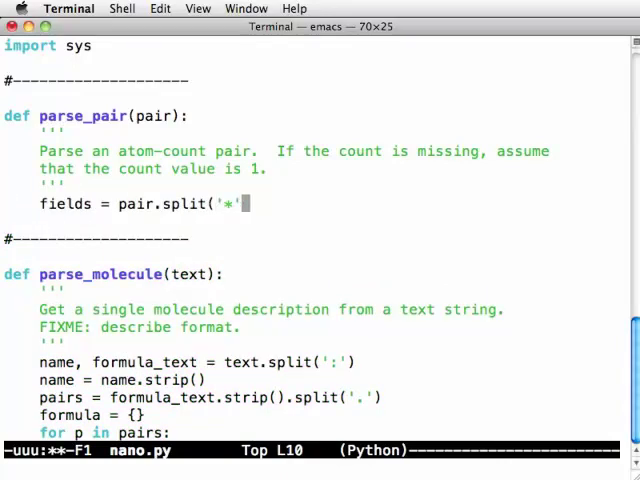
pyautogui.press('Return')
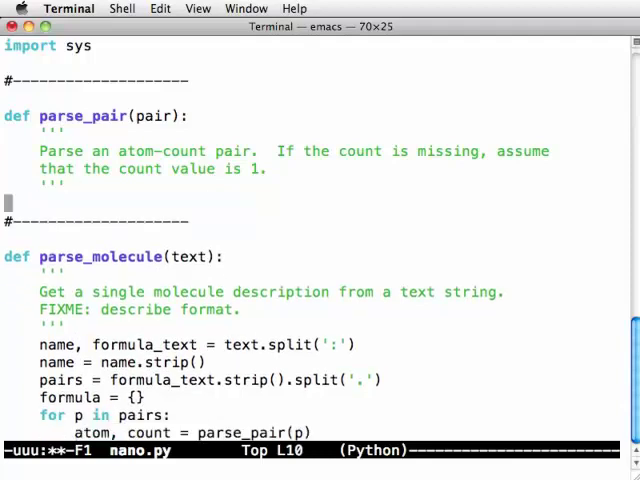
# Return (pair, 1) when no '*', otherwise split into atom and integer count.
pyautogui.write('if * not in pair:')
pyautogui.write('return')
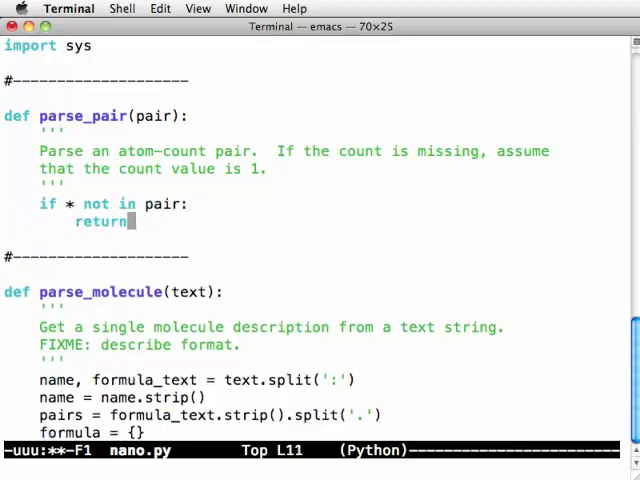
pyautogui.write('pair, 1')
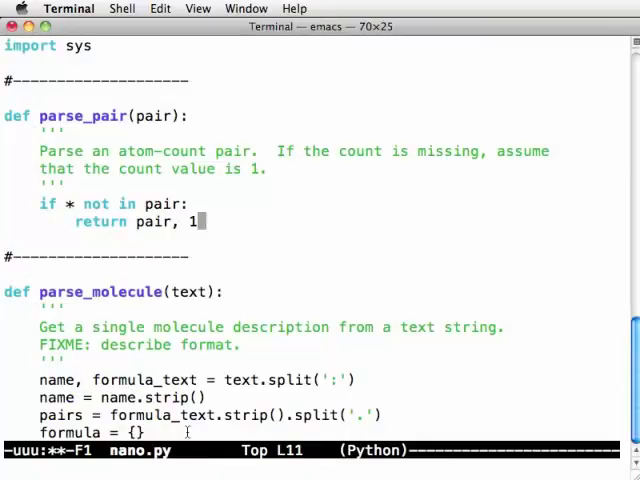
pyautogui.write('ato')
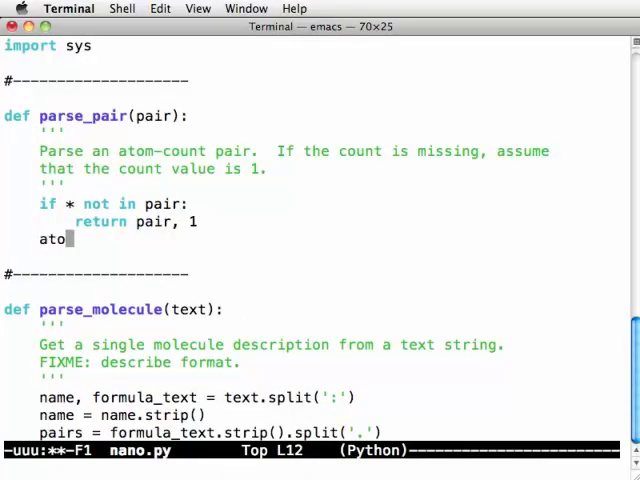
pyautogui.write("m, count = pair.split('*")
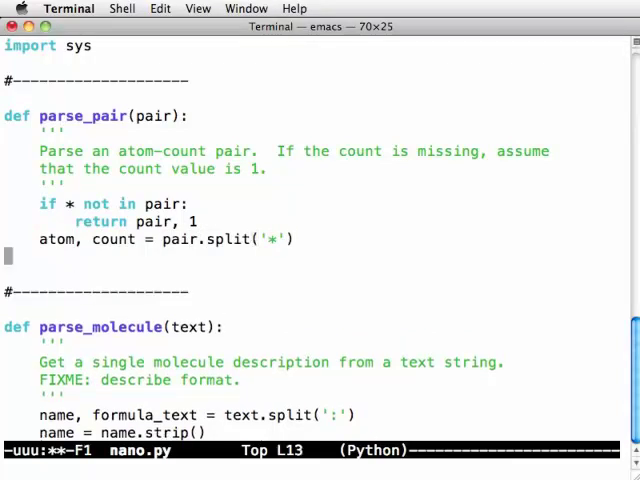
pyautogui.write('count = int(count')
pyautogui.write('return ato')
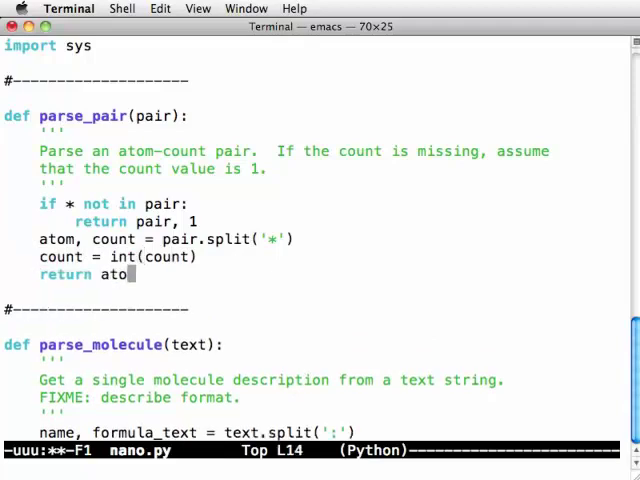
pyautogui.write('m, count')
pyautogui.click(320, 204)
pyautogui.write("'")
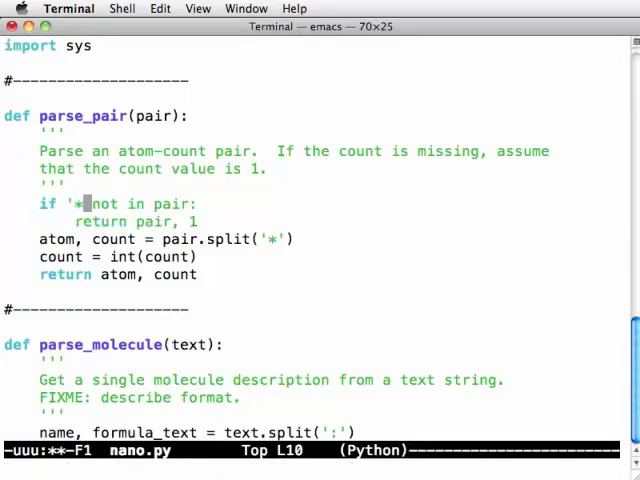
# Save the quoting fix for '*', rerun from the shell and reopen nano.py.
pyautogui.press('ctrl+s')
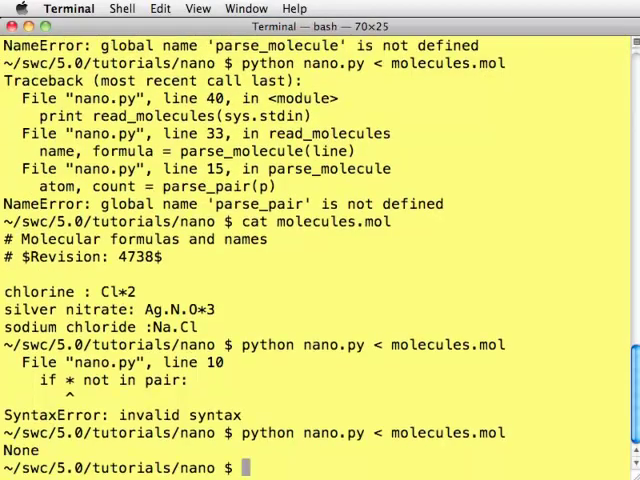
pyautogui.write('emacs nano.py')
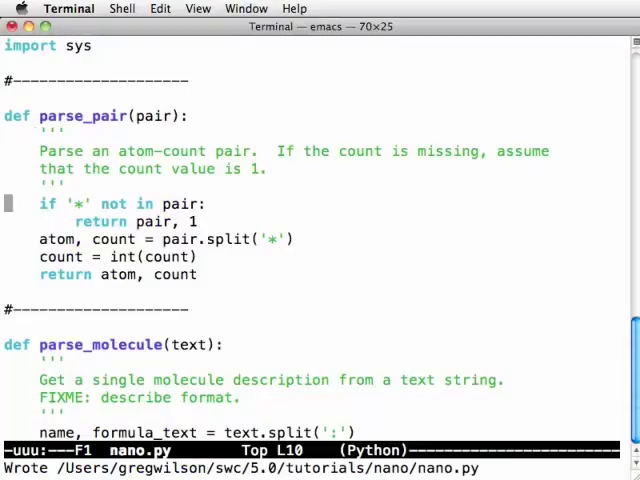
# Add return result to read_molecules and run python nano.py < molecules.mol to print the dictionaries.
pyautogui.scroll(-3)
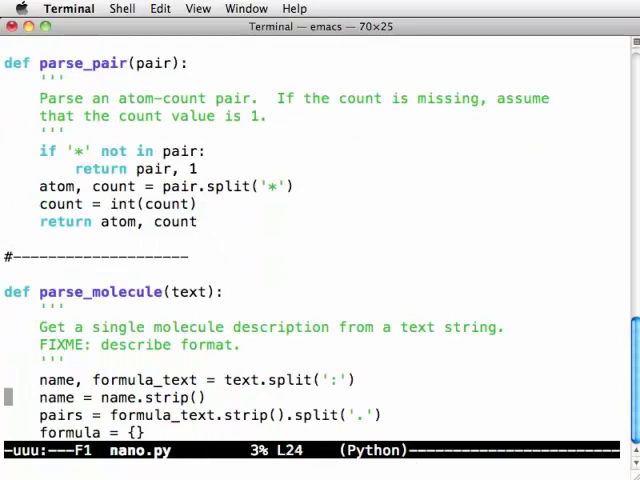
pyautogui.scroll(-3)
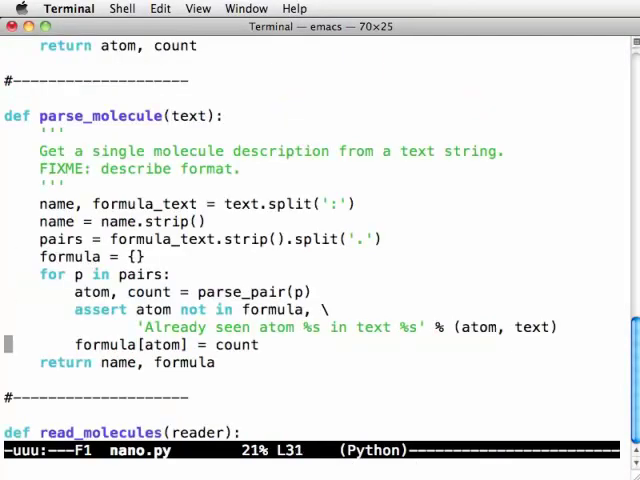
pyautogui.scroll(-3)
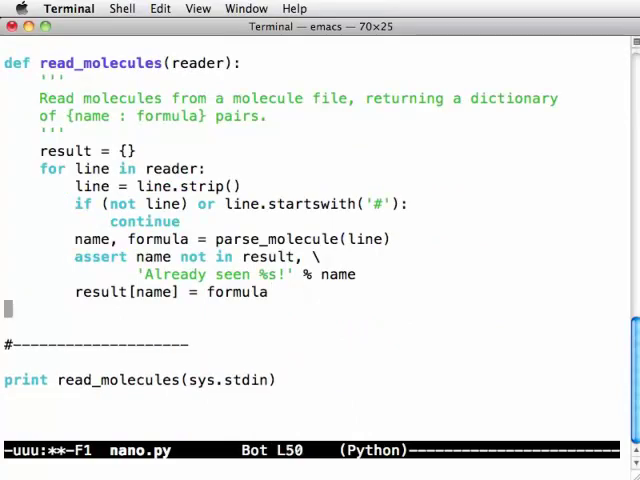
pyautogui.write('return res')
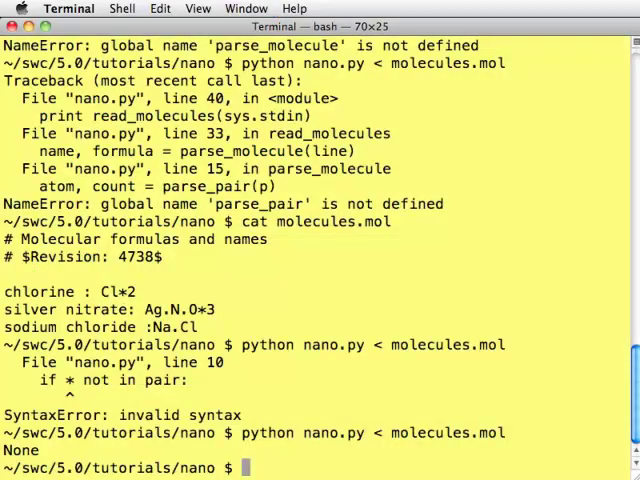
pyautogui.press('Return')
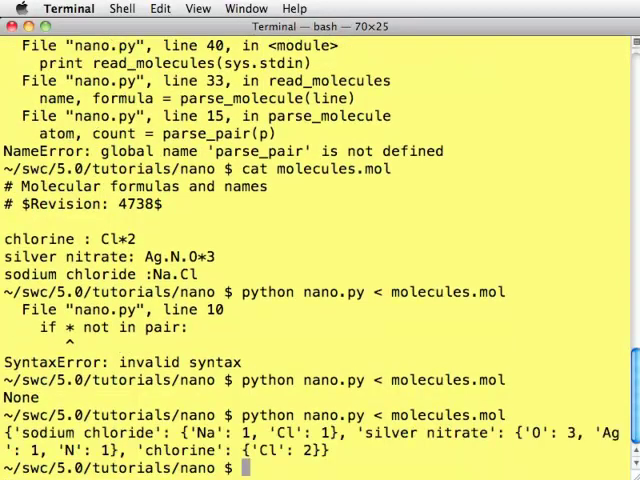